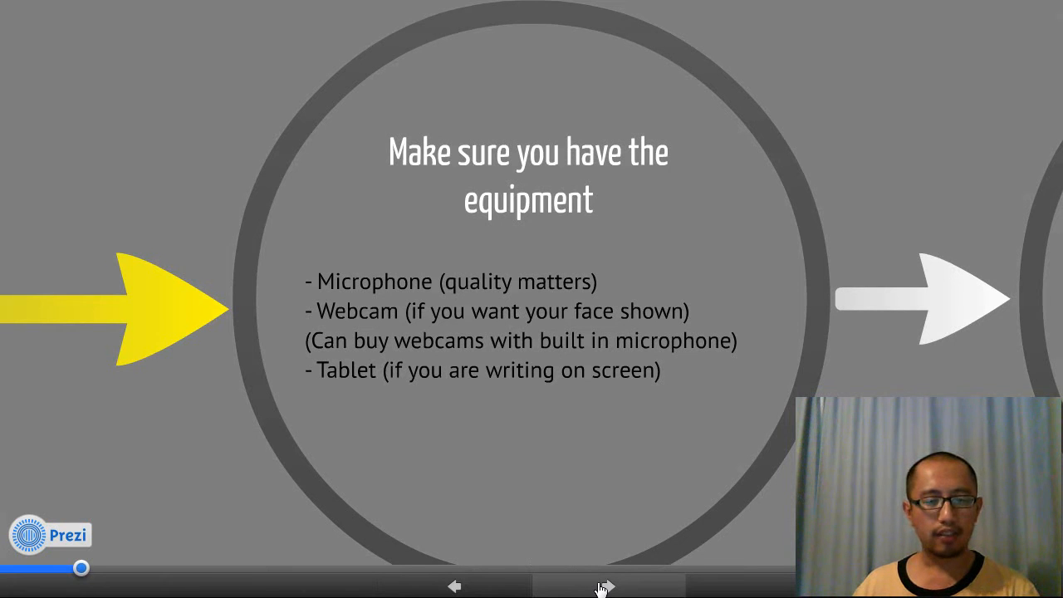
Advance from the equipment overview through Microphones (Blue Yeti, Blue Snowball, Logitech) toward the tablets slide.
click(605, 584)
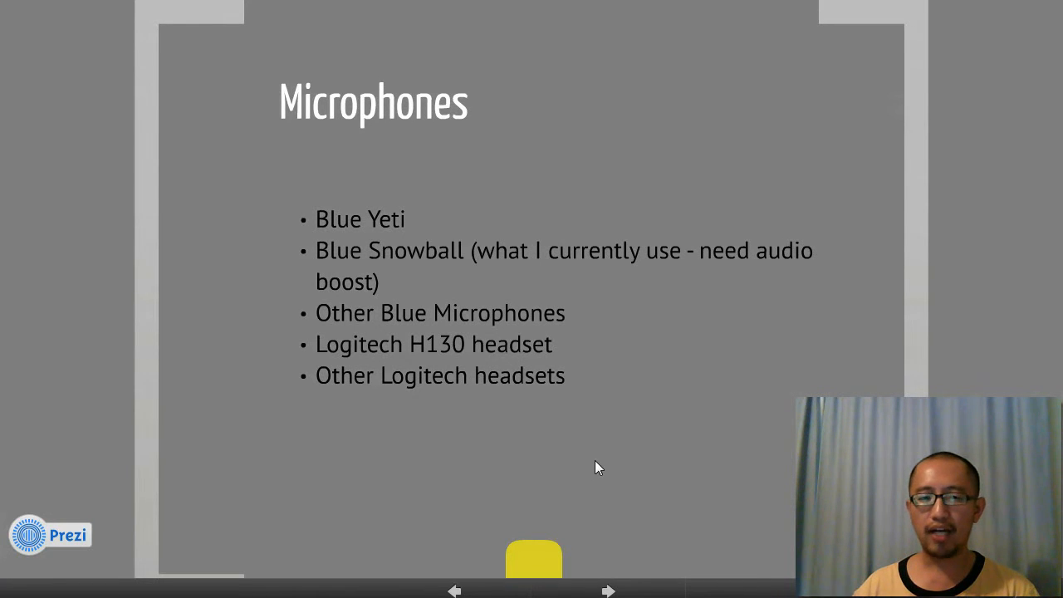
click(608, 592)
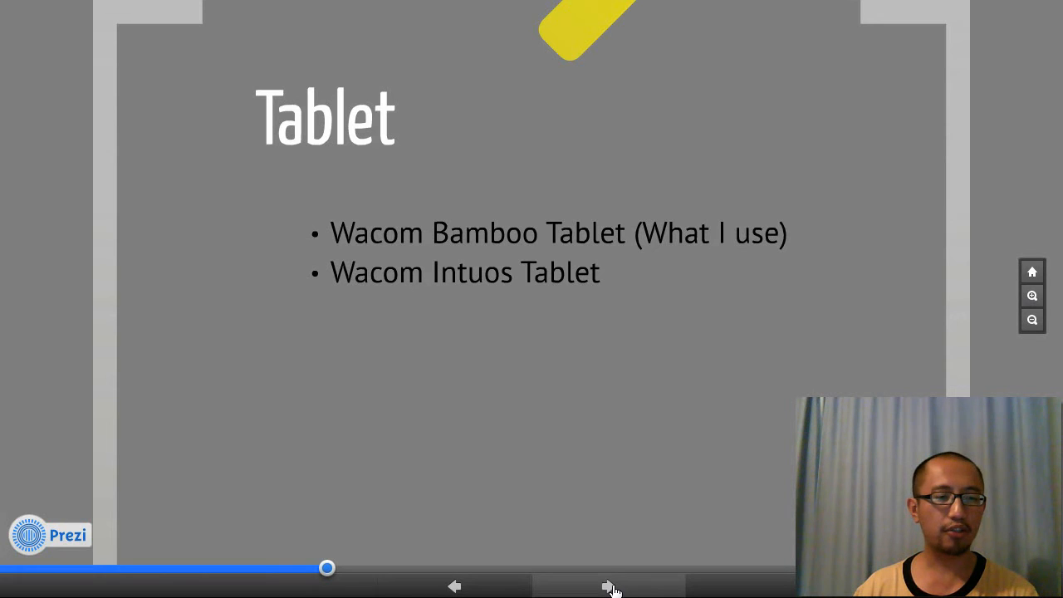
Advance past the Tablet slide to the Get the software overview and on to the screen capture list.
click(608, 585)
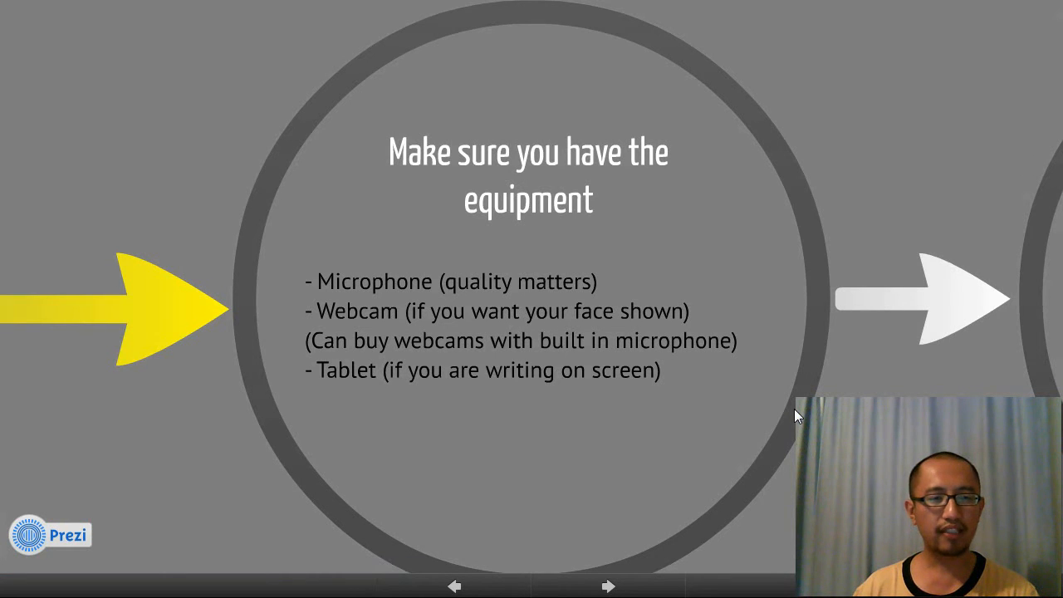
click(608, 585)
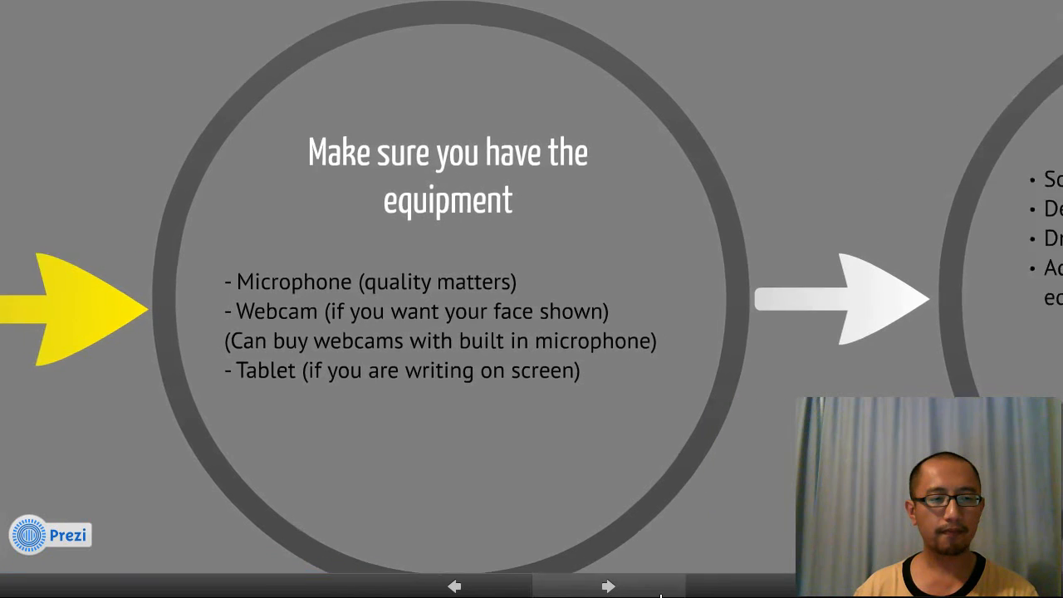
click(608, 585)
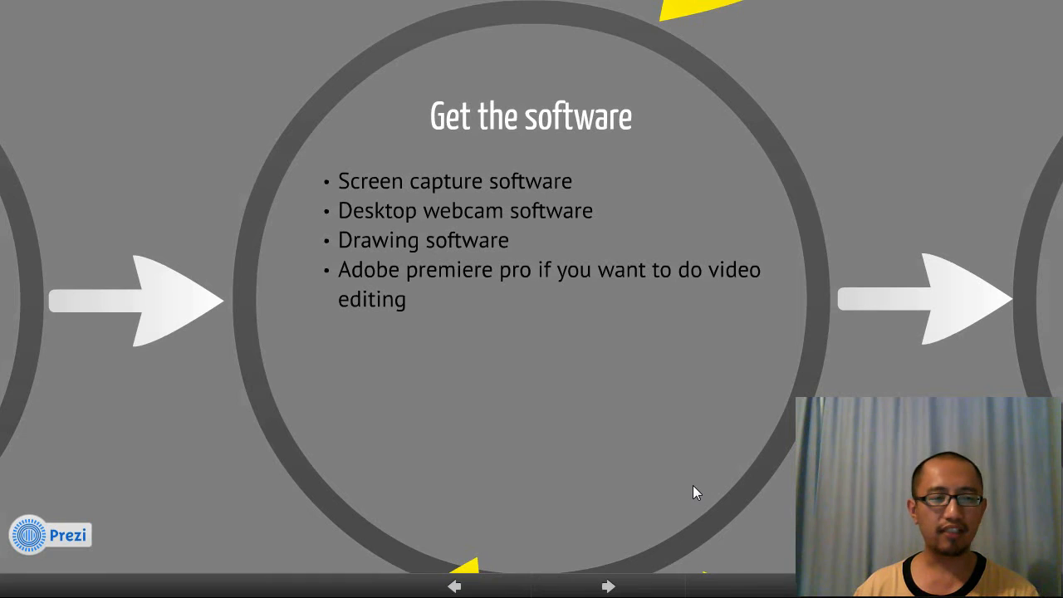
mouse_move(580, 332)
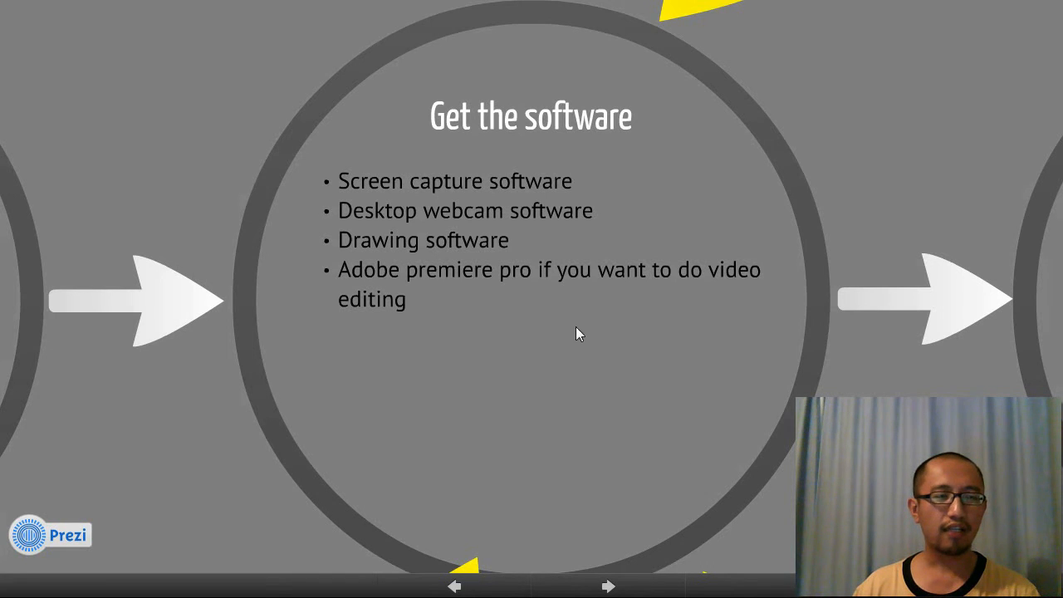
mouse_move(451, 213)
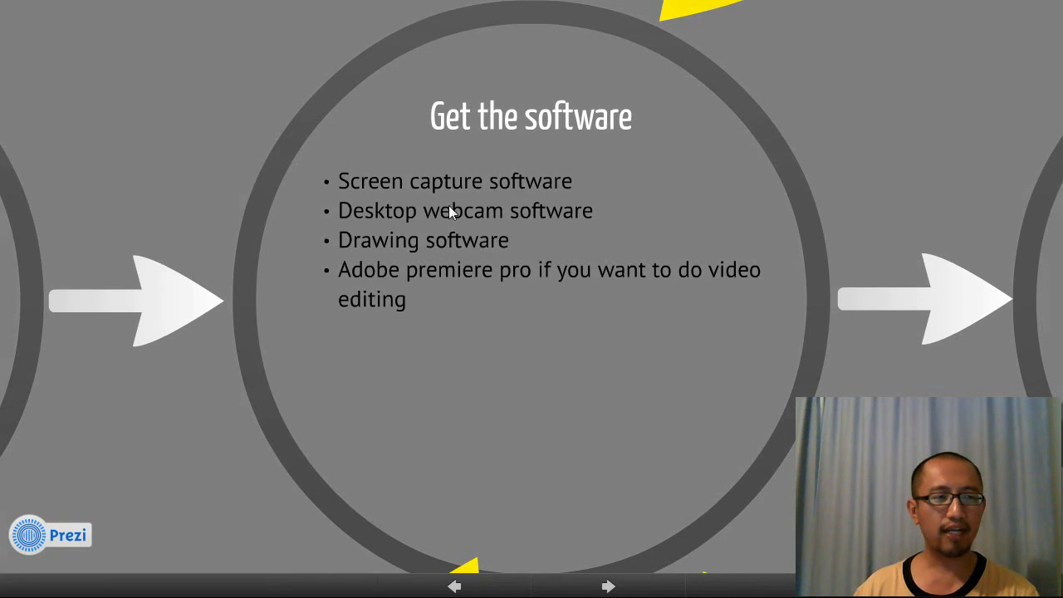
mouse_move(572, 229)
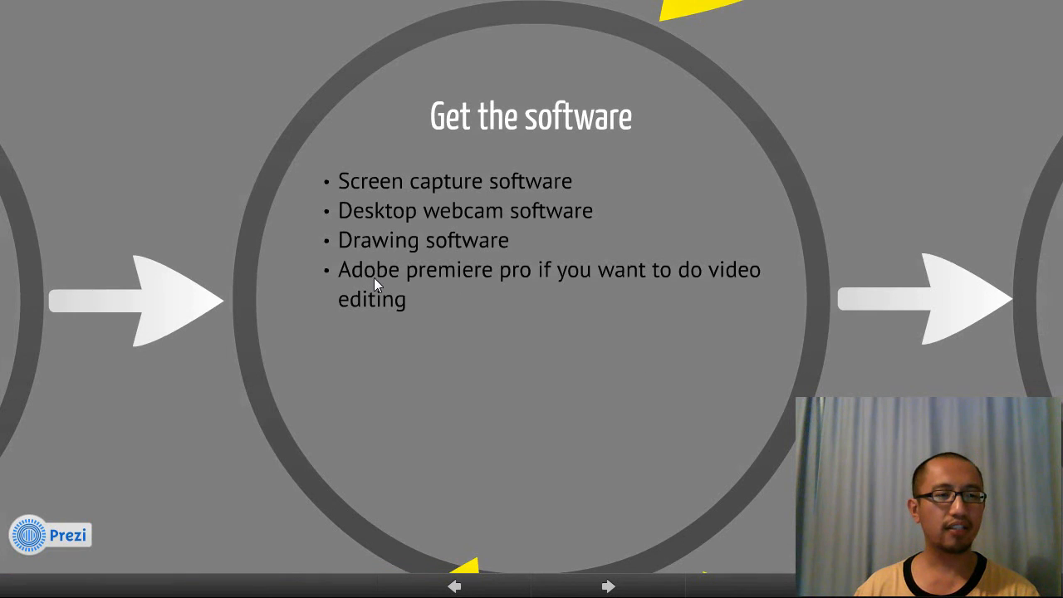
mouse_move(461, 324)
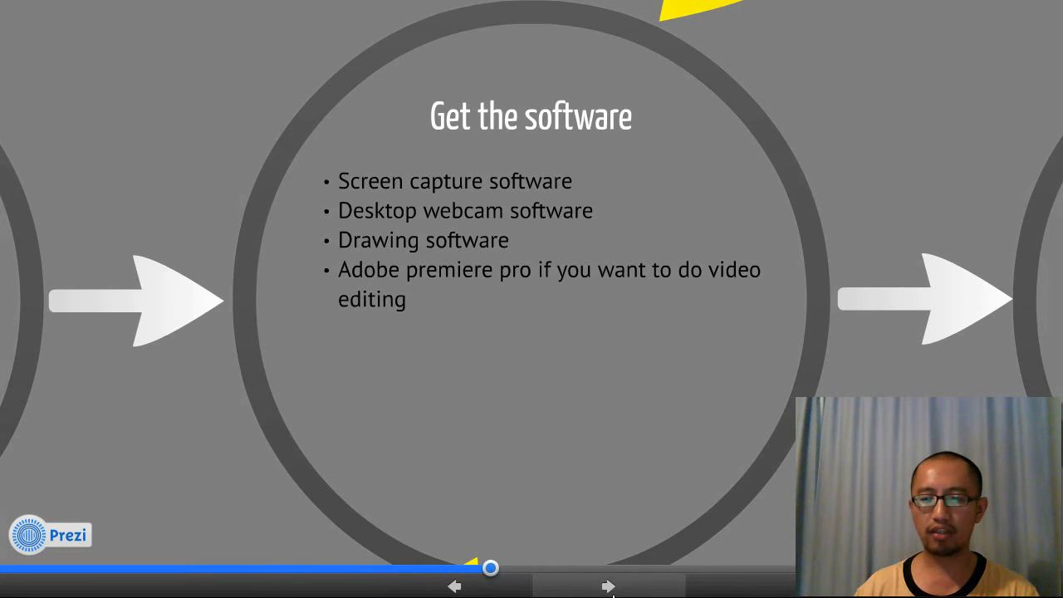
click(608, 585)
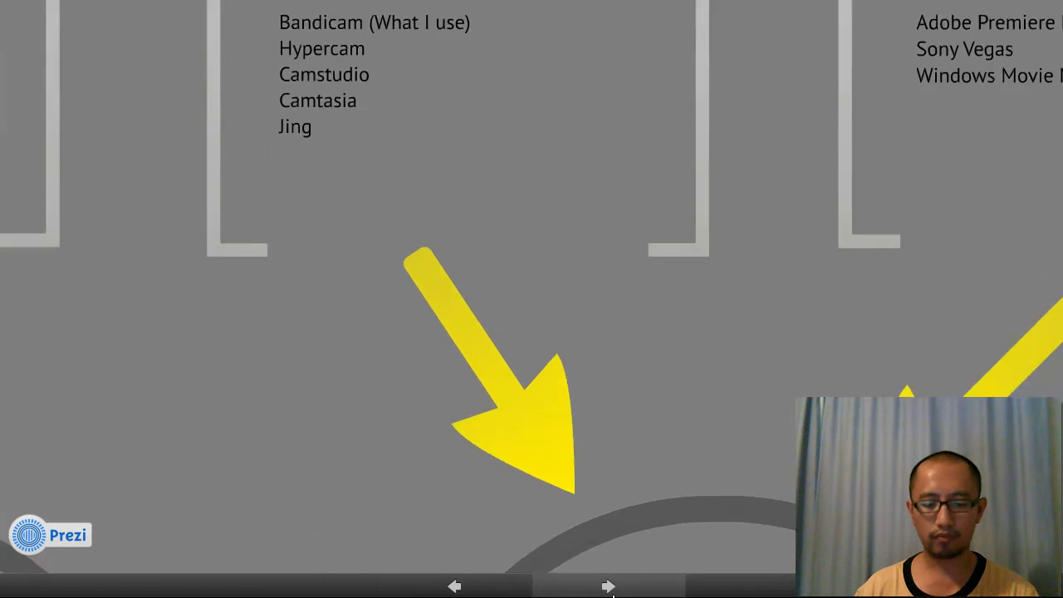
Show the Screen capture software slide (Bandicam, Hypercam, Camstudio, Camtasia, Jing) and move the Bandicam window off it.
click(608, 585)
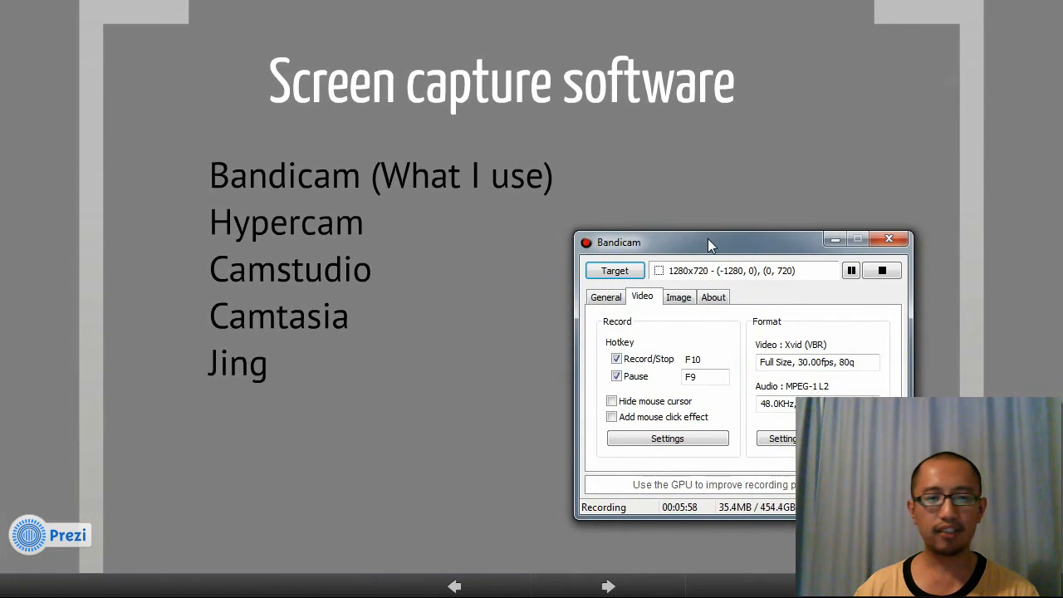
drag(711, 242, 638, 173)
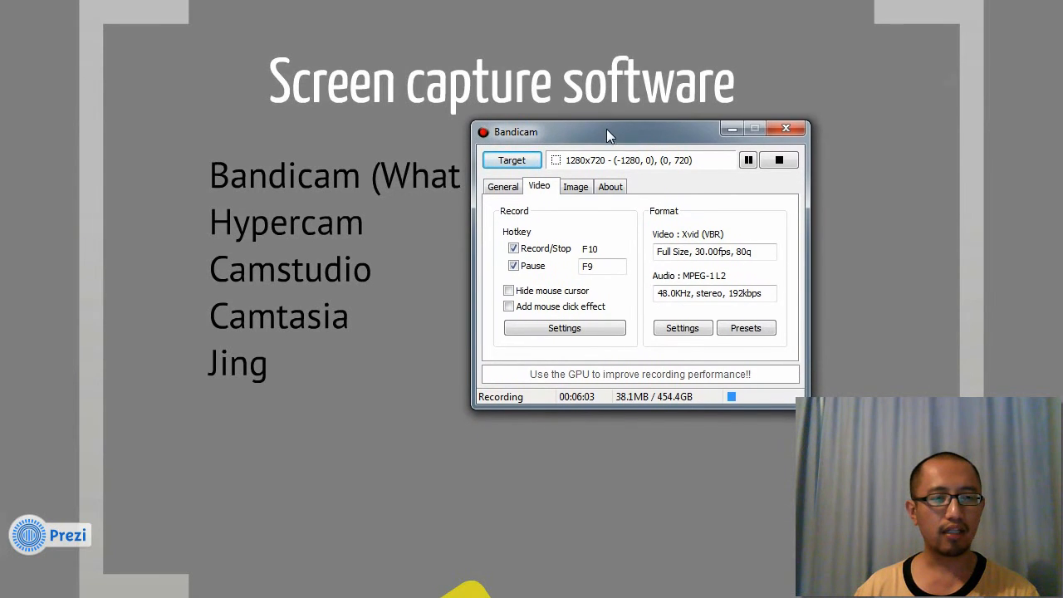
drag(606, 133, 606, 123)
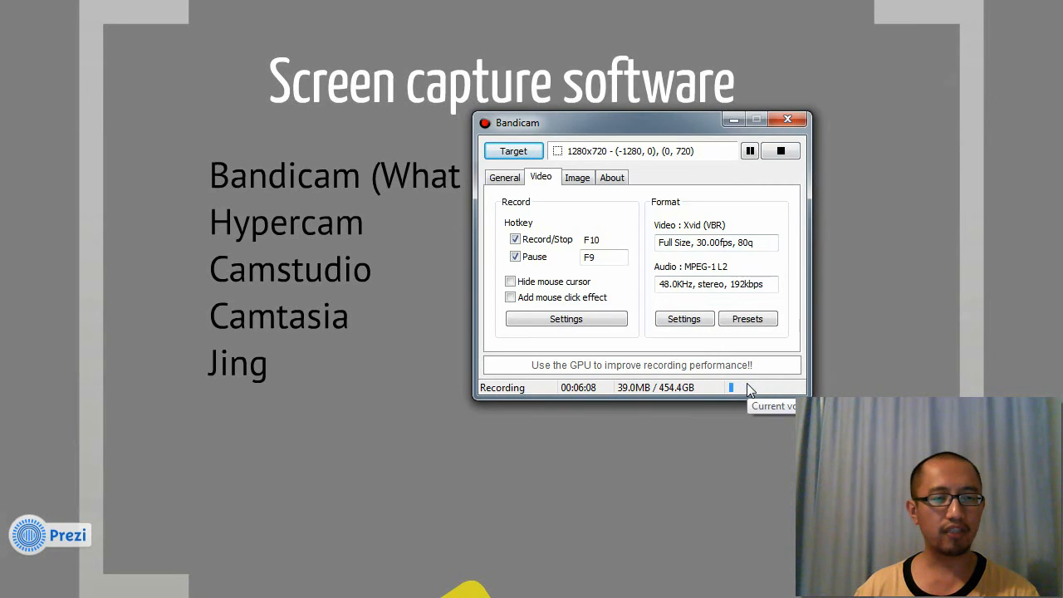
mouse_move(681, 130)
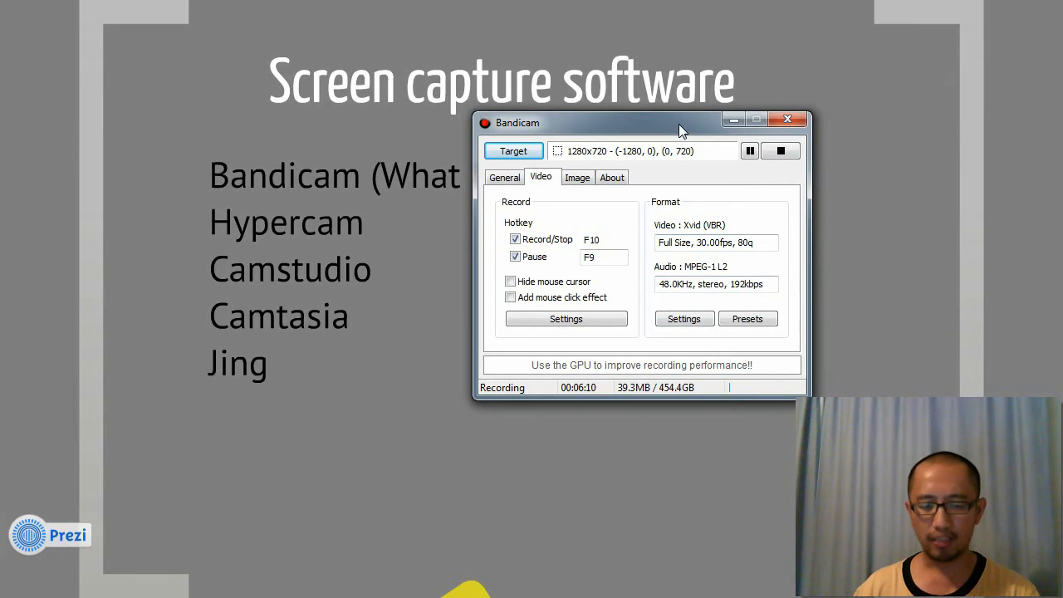
drag(681, 123, 751, 116)
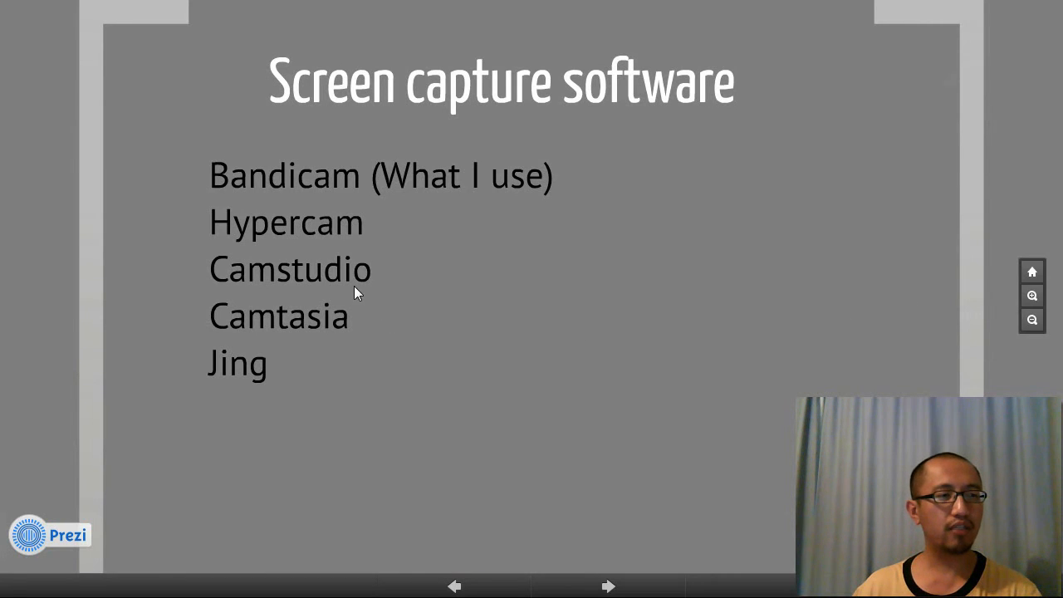
mouse_move(374, 300)
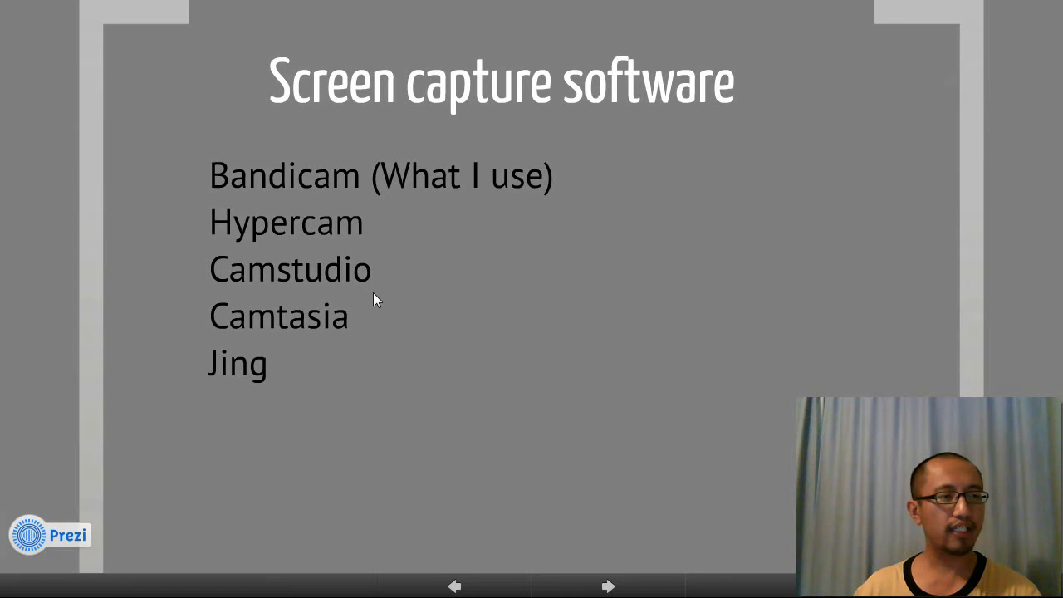
mouse_move(342, 326)
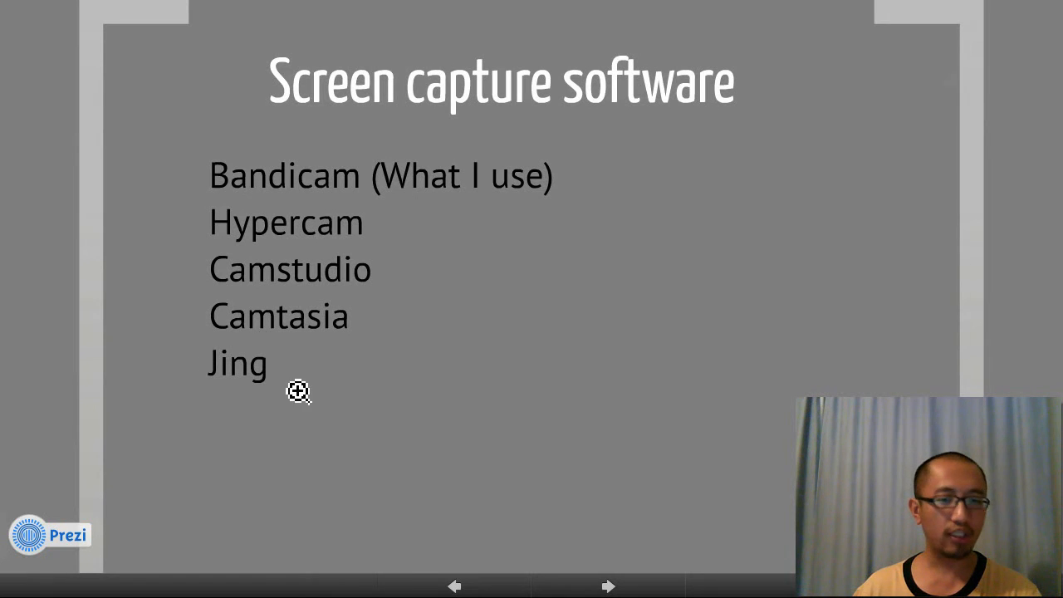
mouse_move(295, 390)
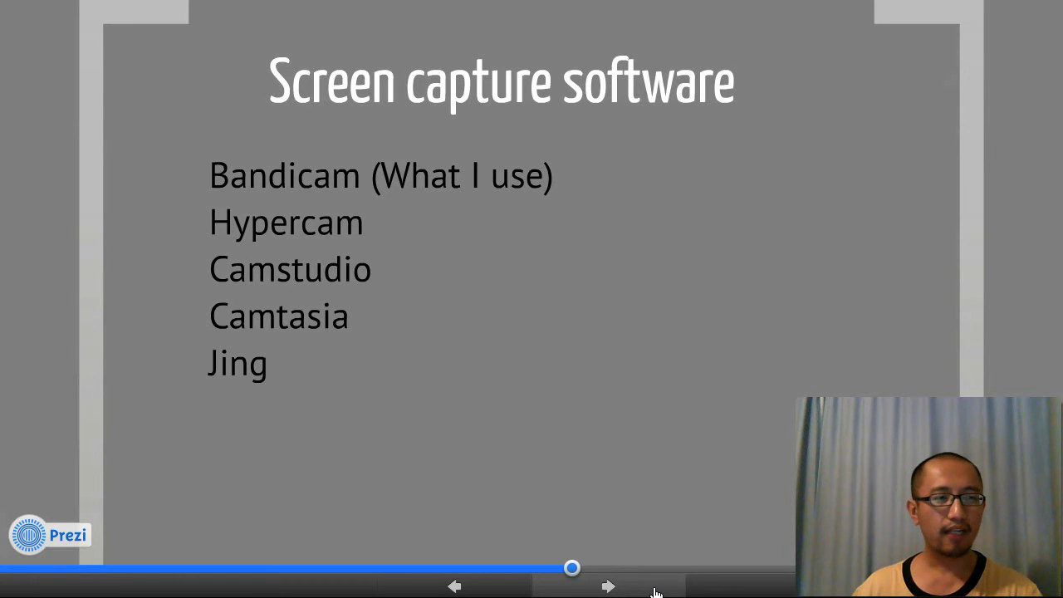
click(608, 584)
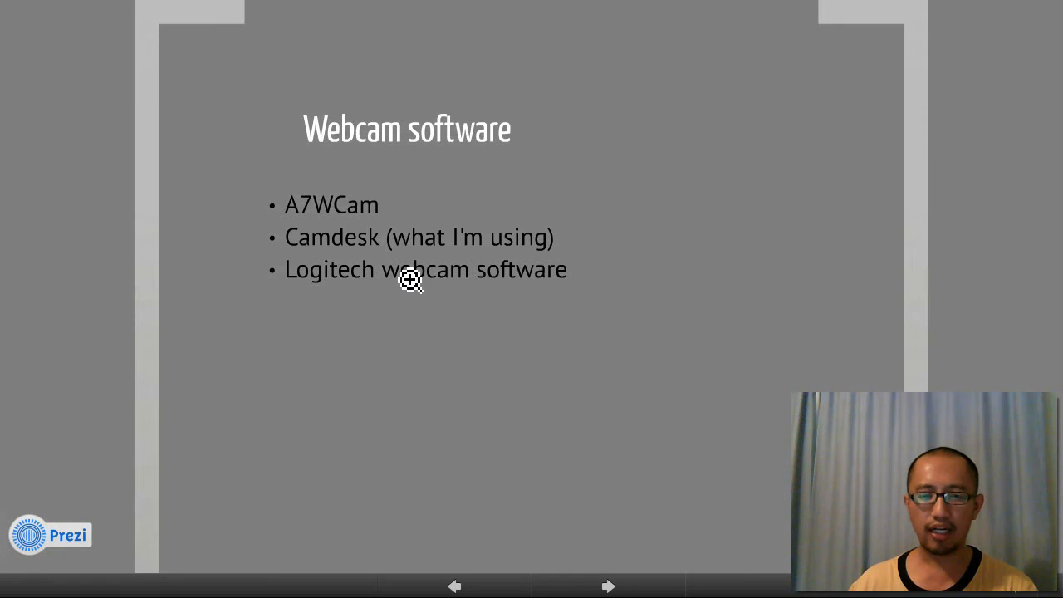
mouse_move(971, 468)
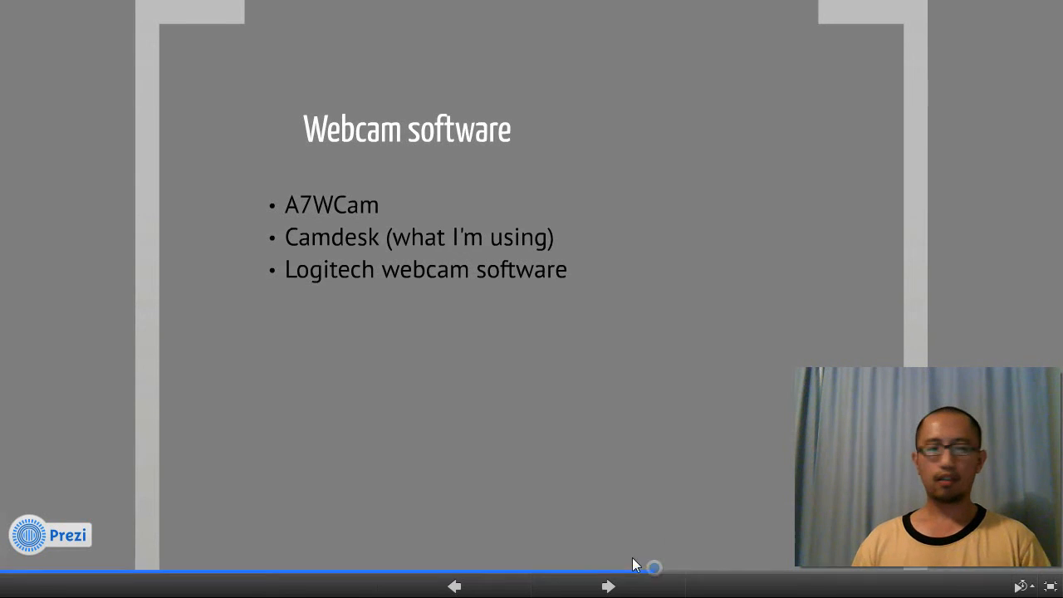
Advance from Webcam software to the Drawing software slide listing Smoothdraw, OneNote and Paint.
click(608, 586)
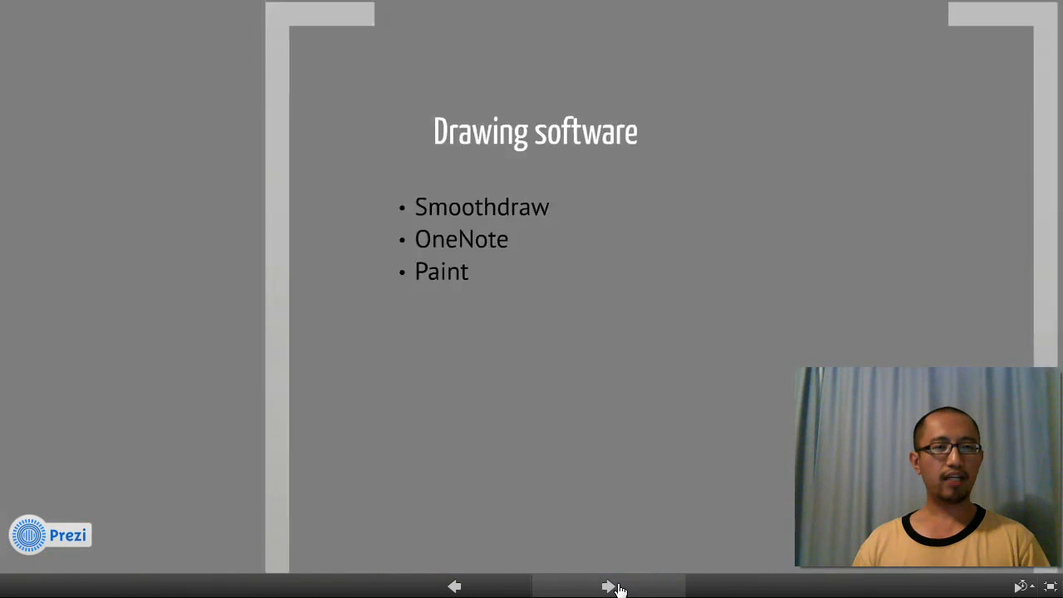
Advance past Drawing software back to the wider view of Get the software and Record the video.
click(608, 586)
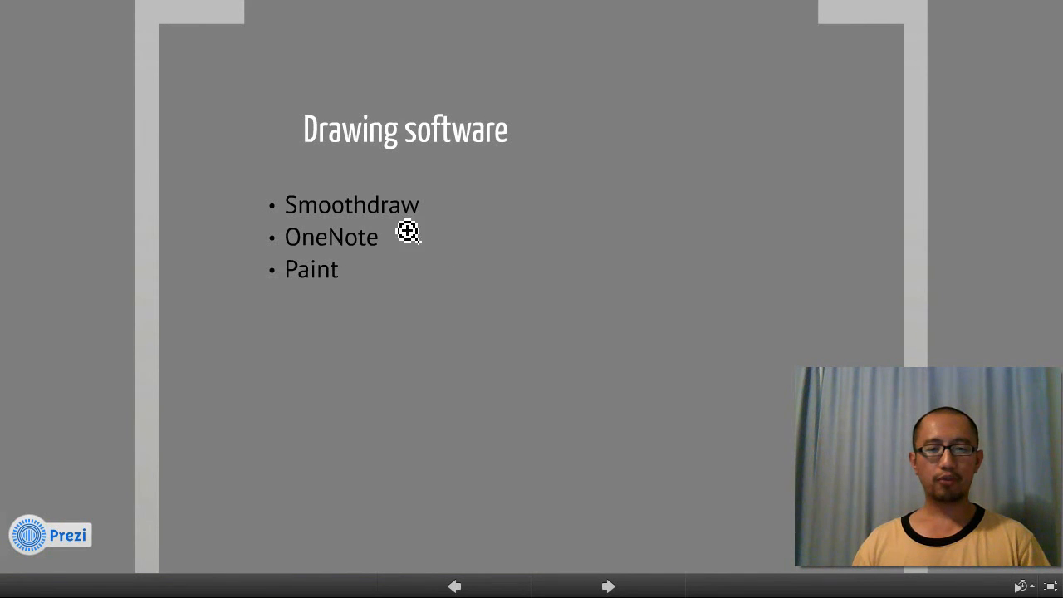
mouse_move(810, 369)
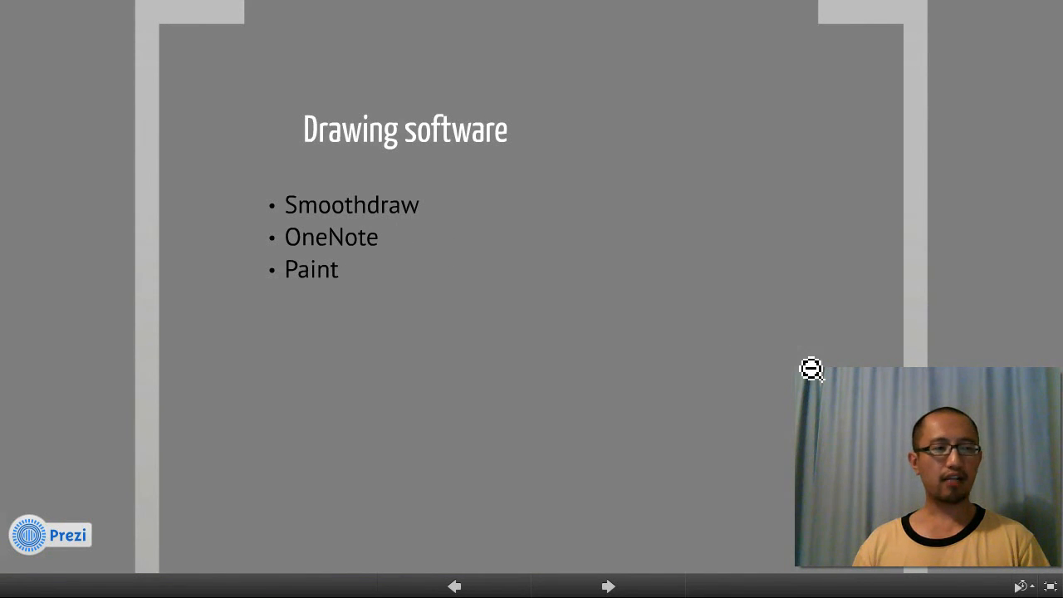
mouse_move(396, 186)
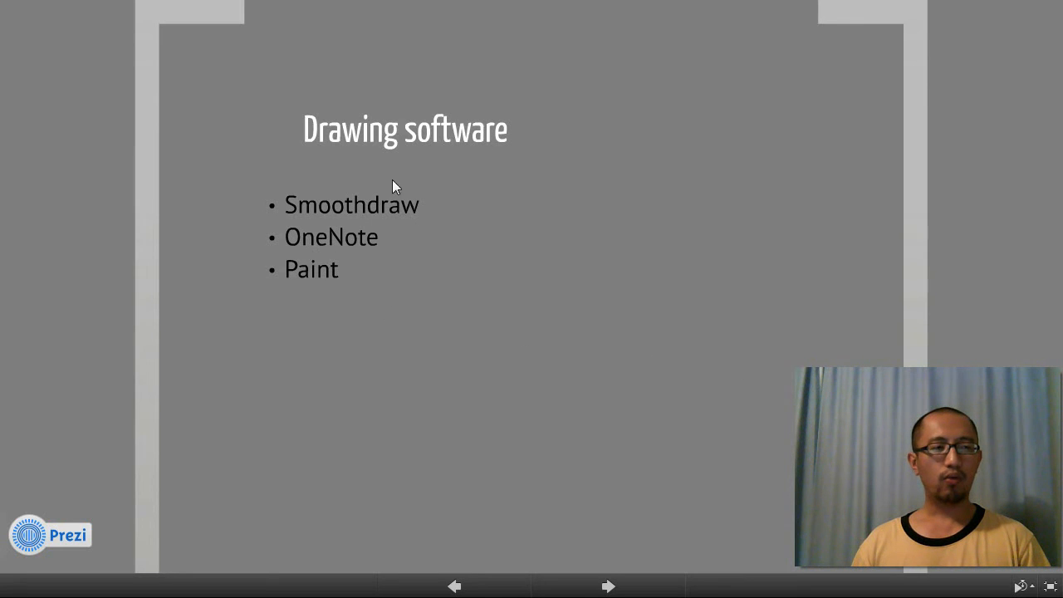
mouse_move(303, 218)
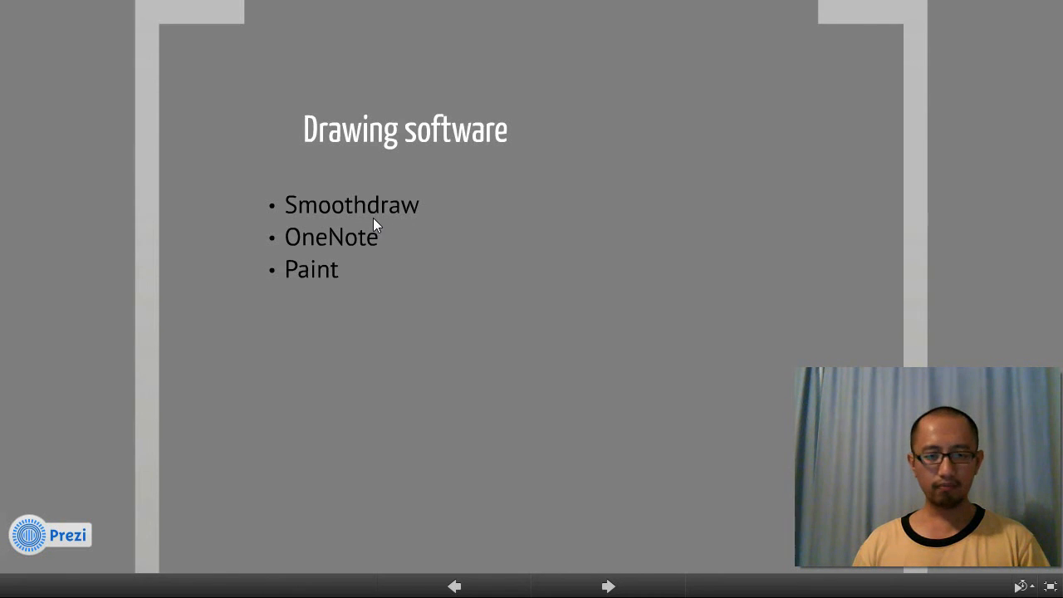
mouse_move(442, 206)
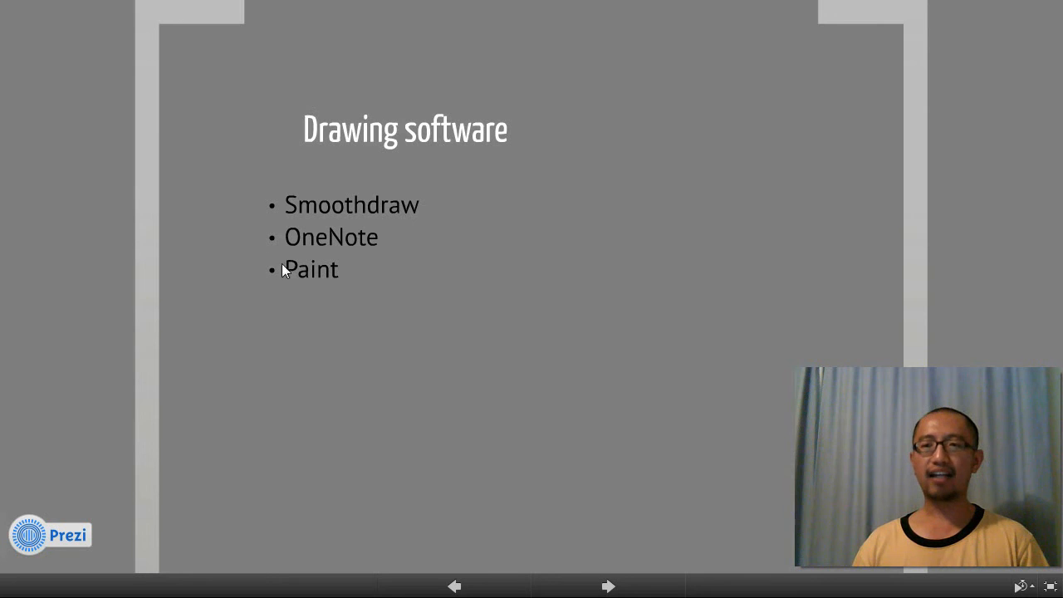
mouse_move(418, 238)
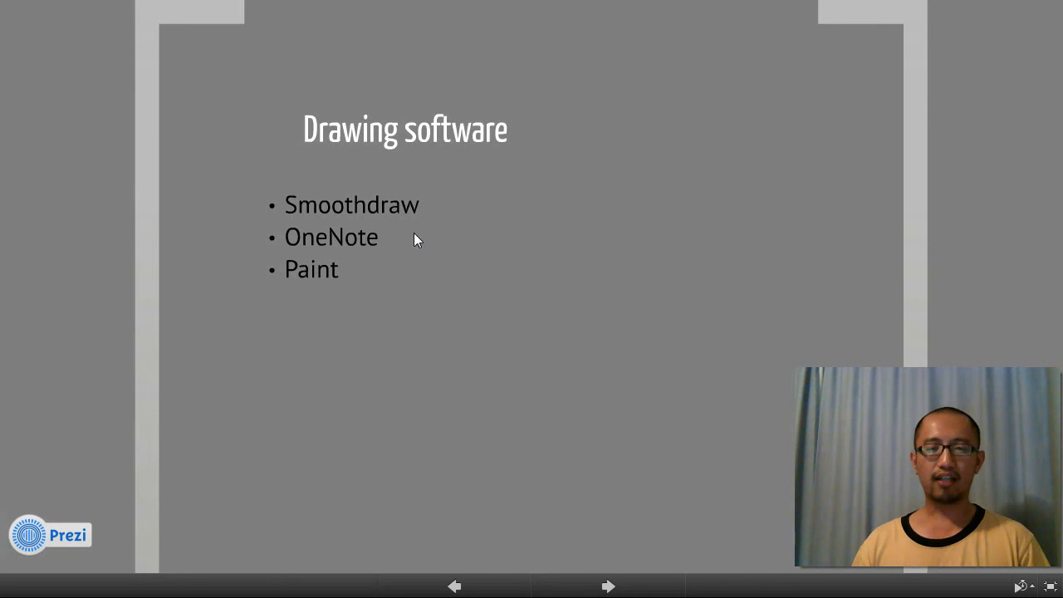
mouse_move(741, 279)
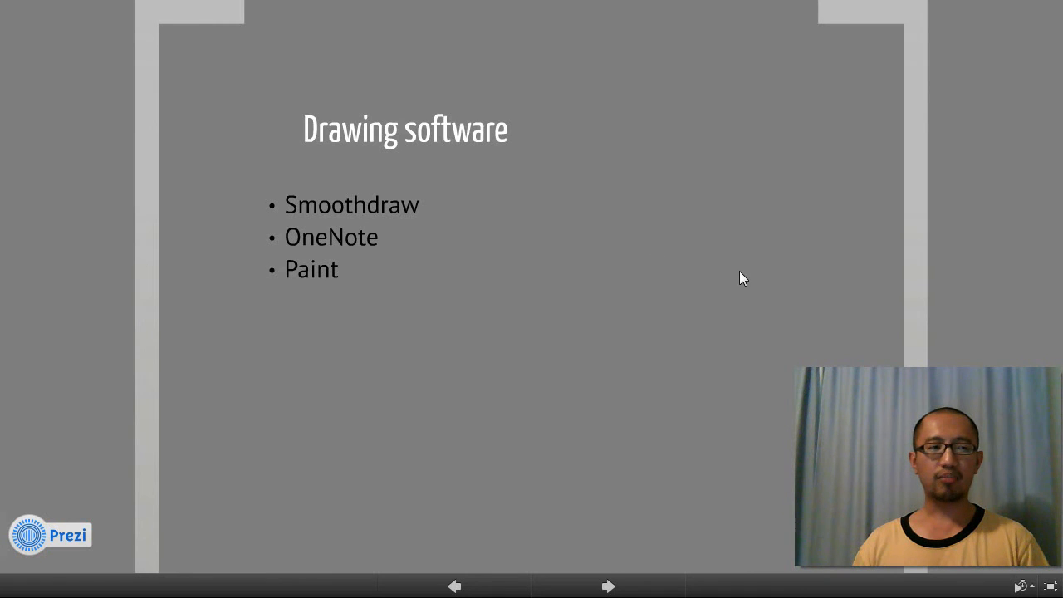
mouse_move(378, 246)
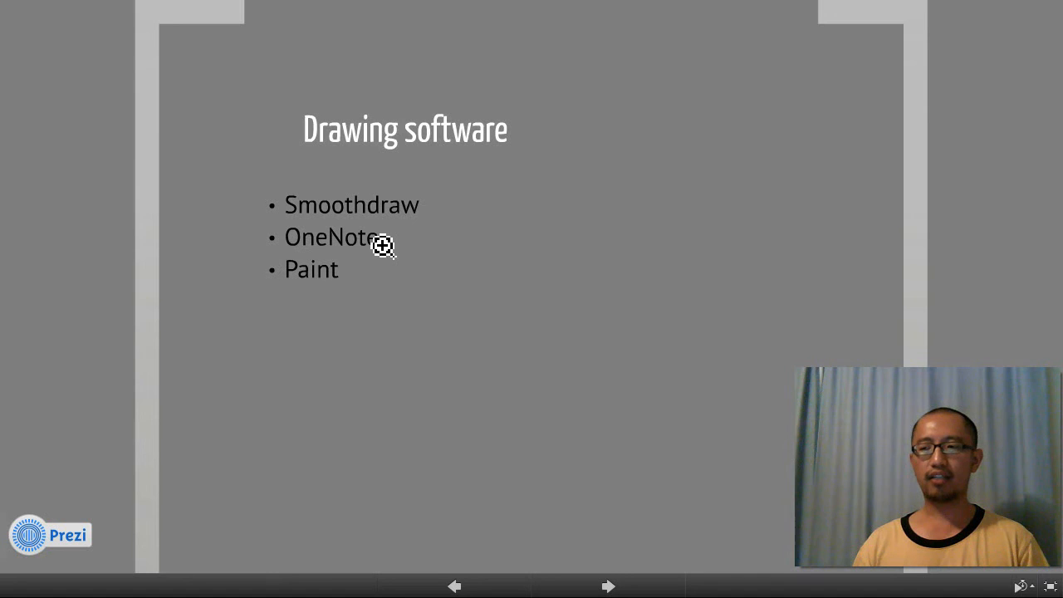
mouse_move(378, 246)
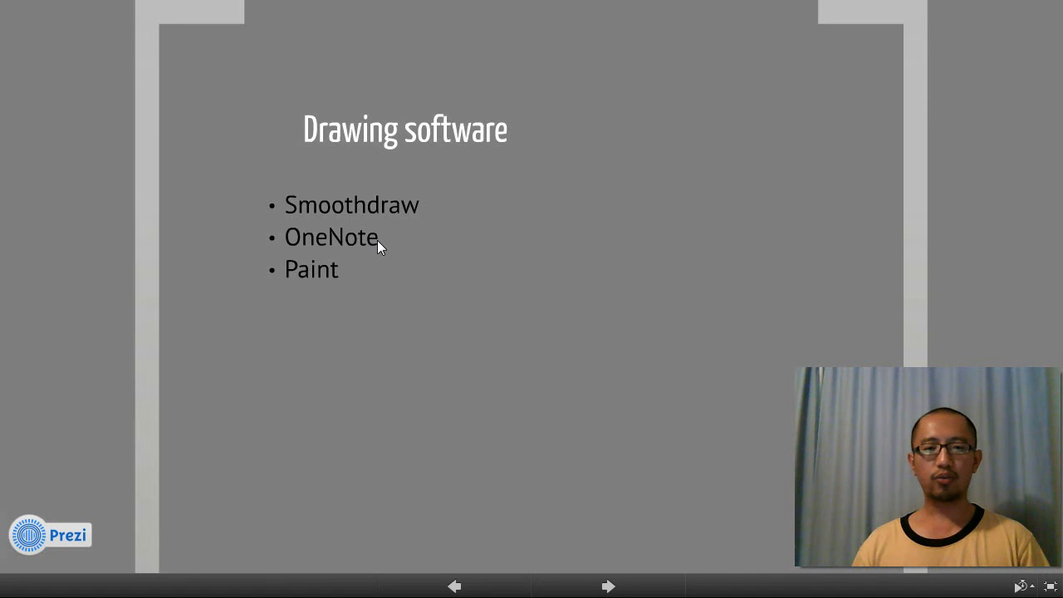
mouse_move(628, 303)
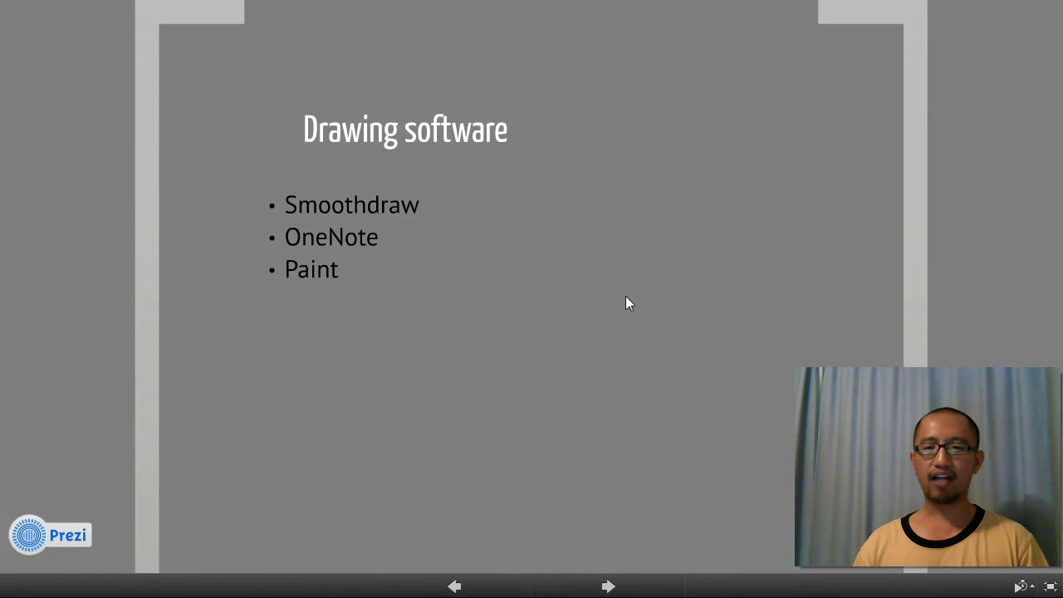
mouse_move(764, 324)
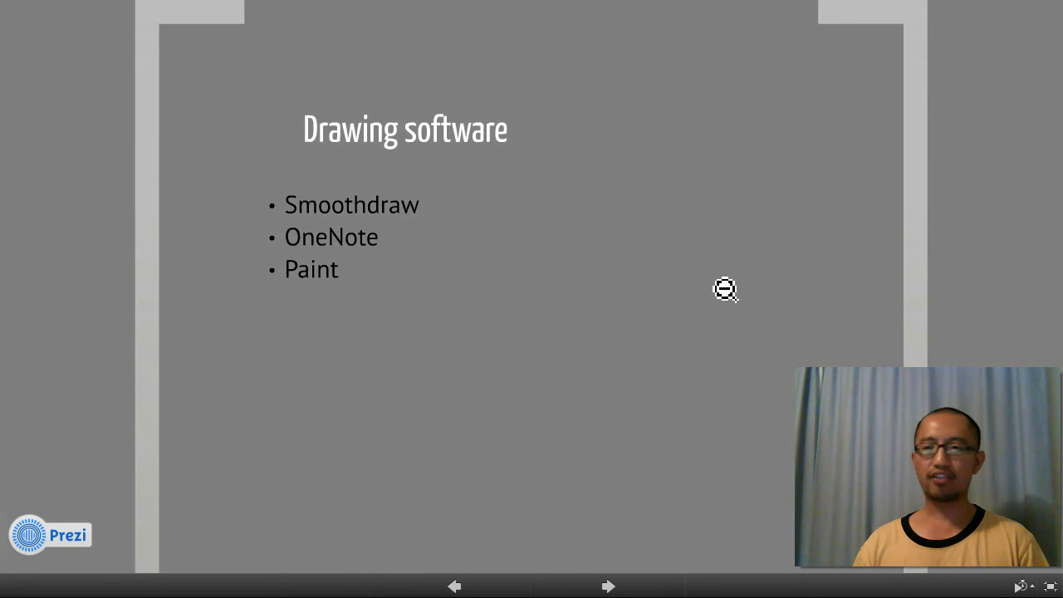
mouse_move(291, 225)
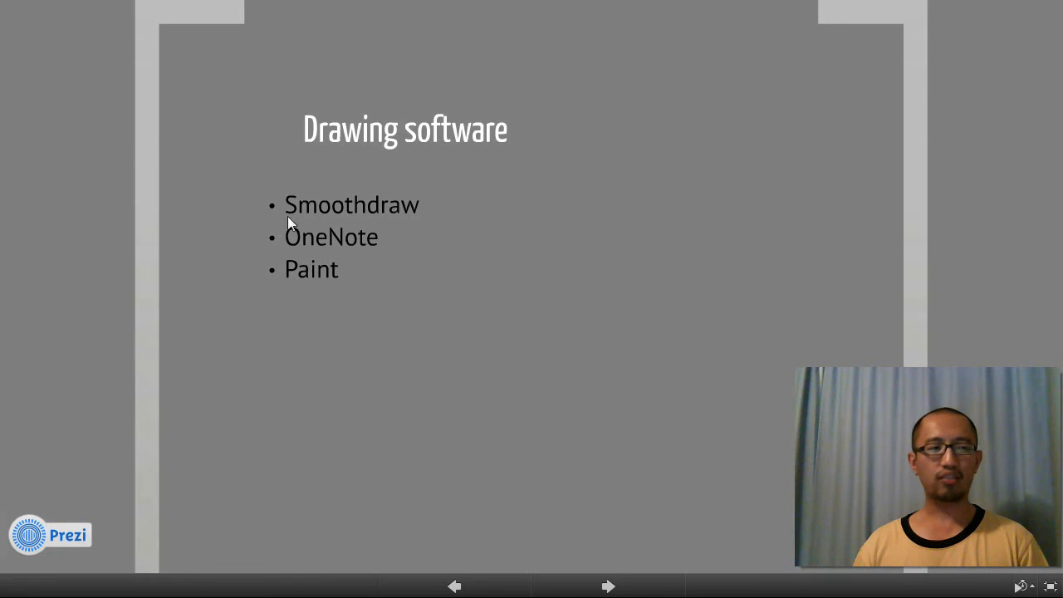
mouse_move(461, 317)
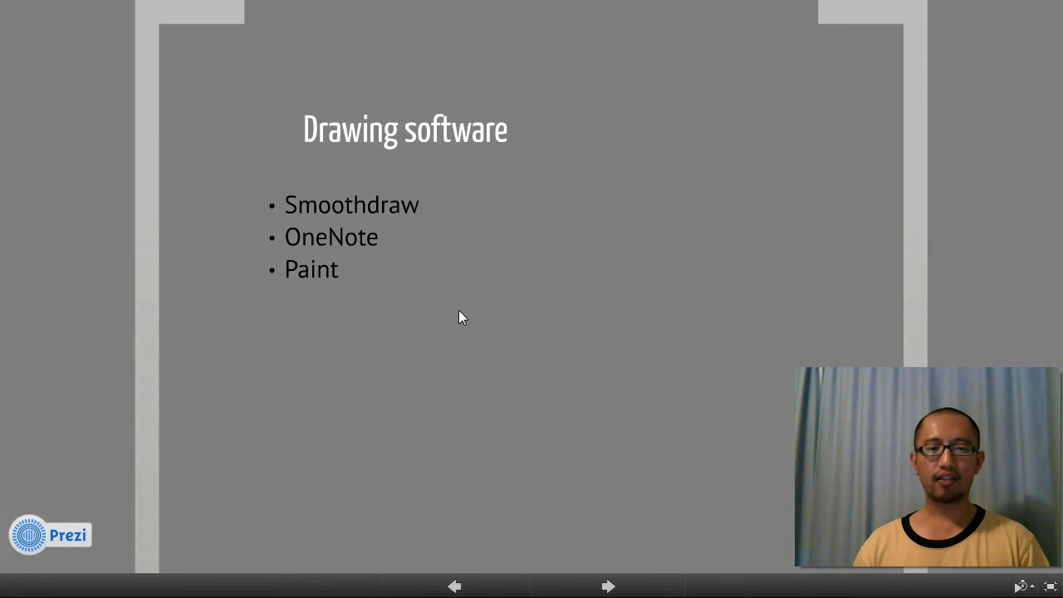
mouse_move(465, 315)
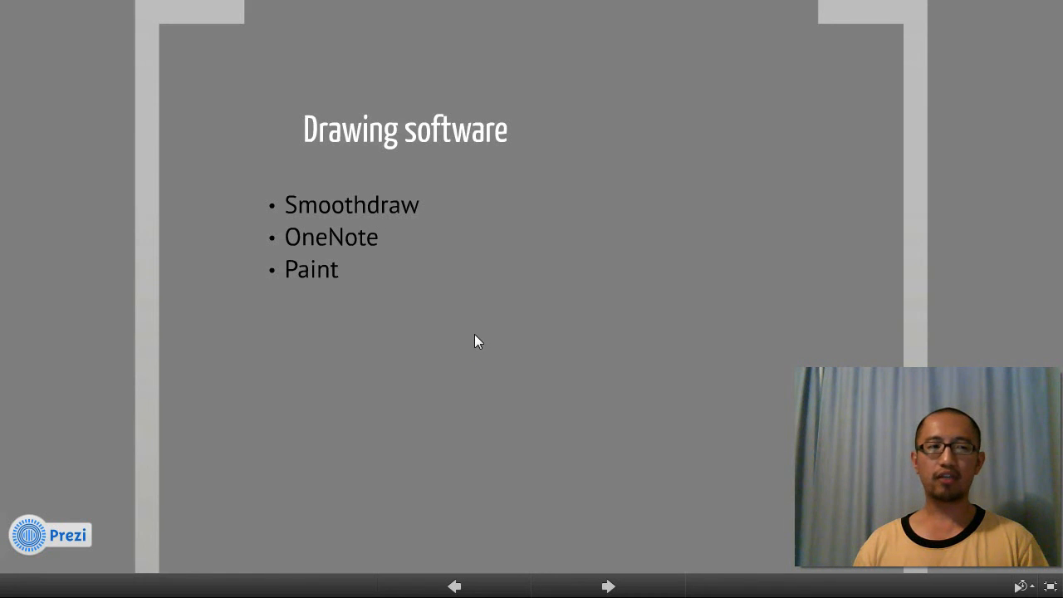
mouse_move(374, 256)
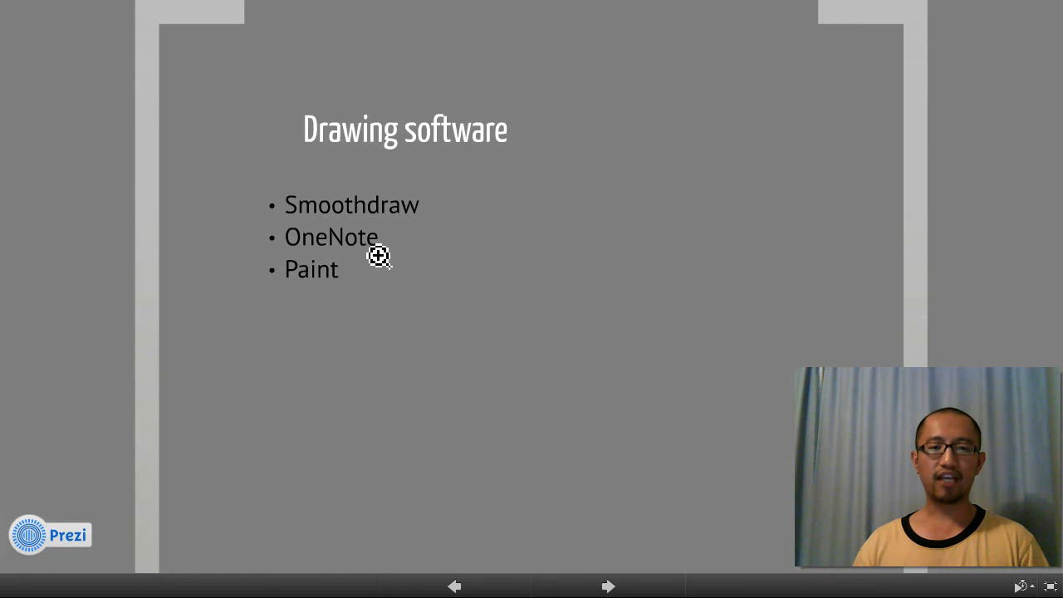
mouse_move(407, 269)
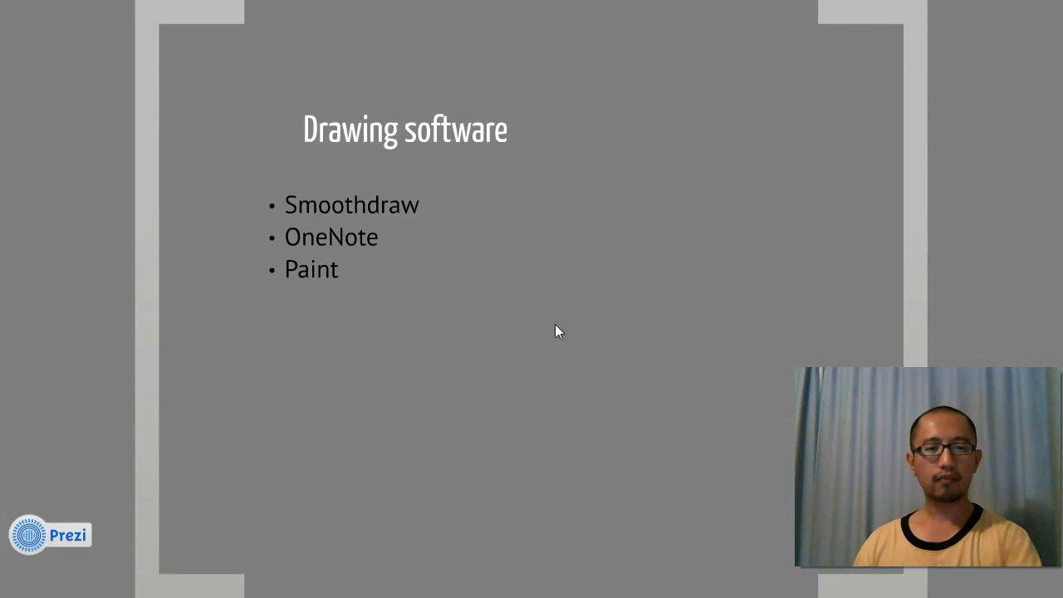
click(608, 587)
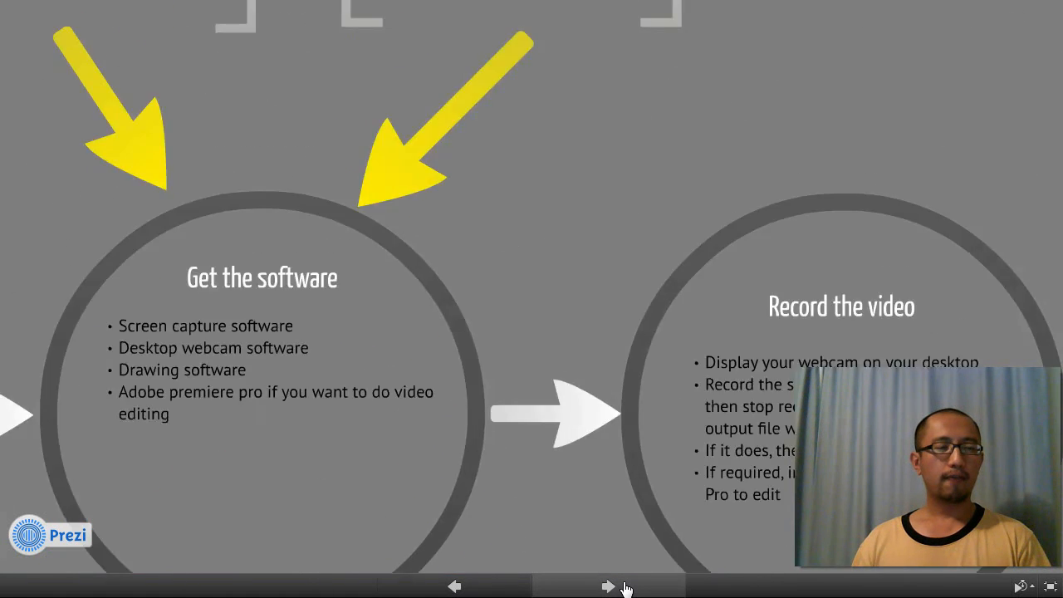
Zoom into the Get the software step showing its four bullet points full-frame.
click(608, 587)
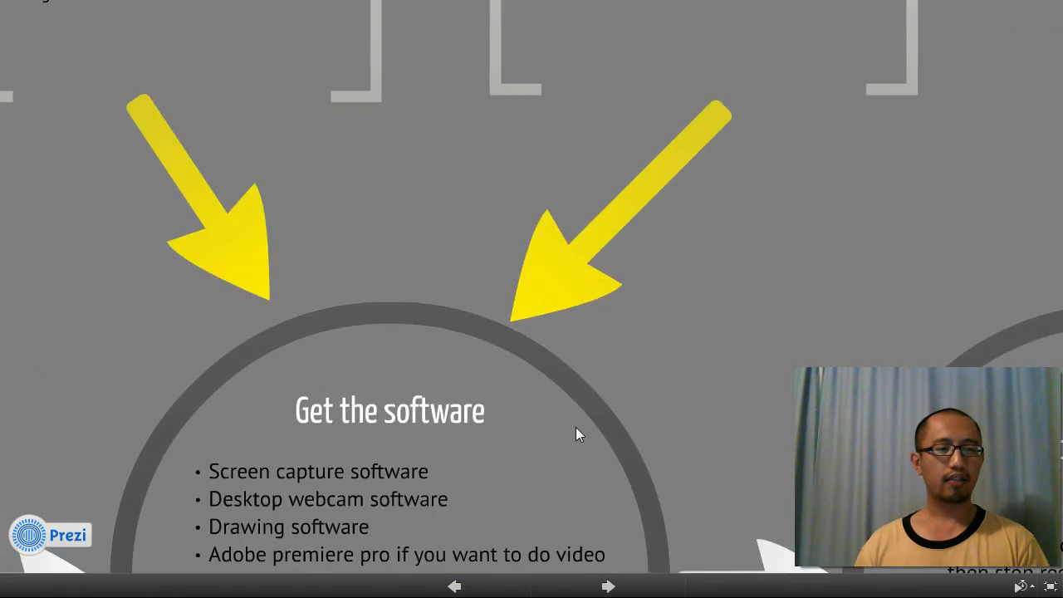
click(608, 586)
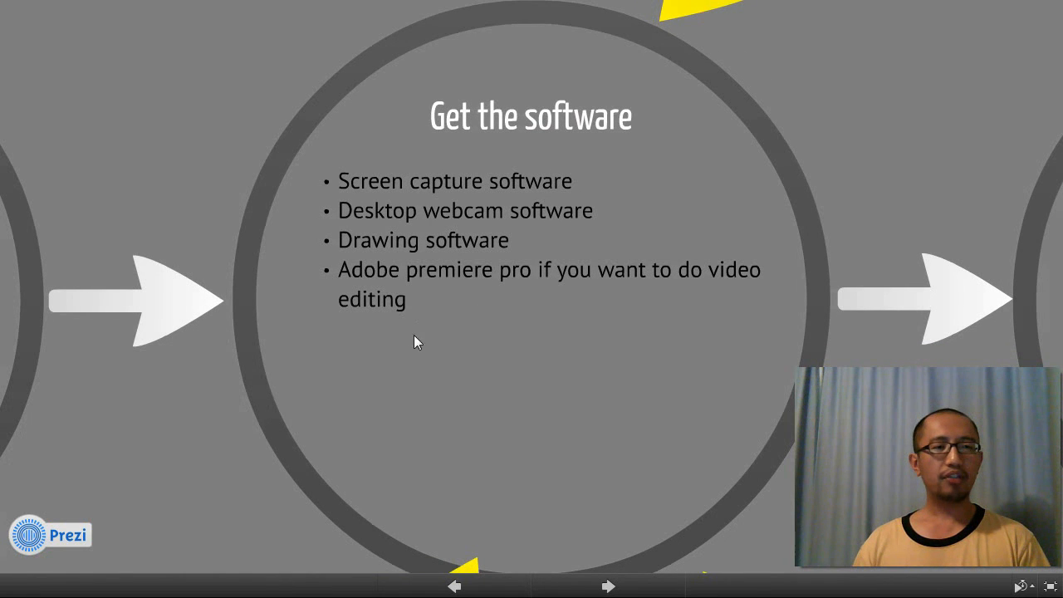
Advance to the Record the video step covering webcam display, test recording and Premiere Pro import.
click(608, 585)
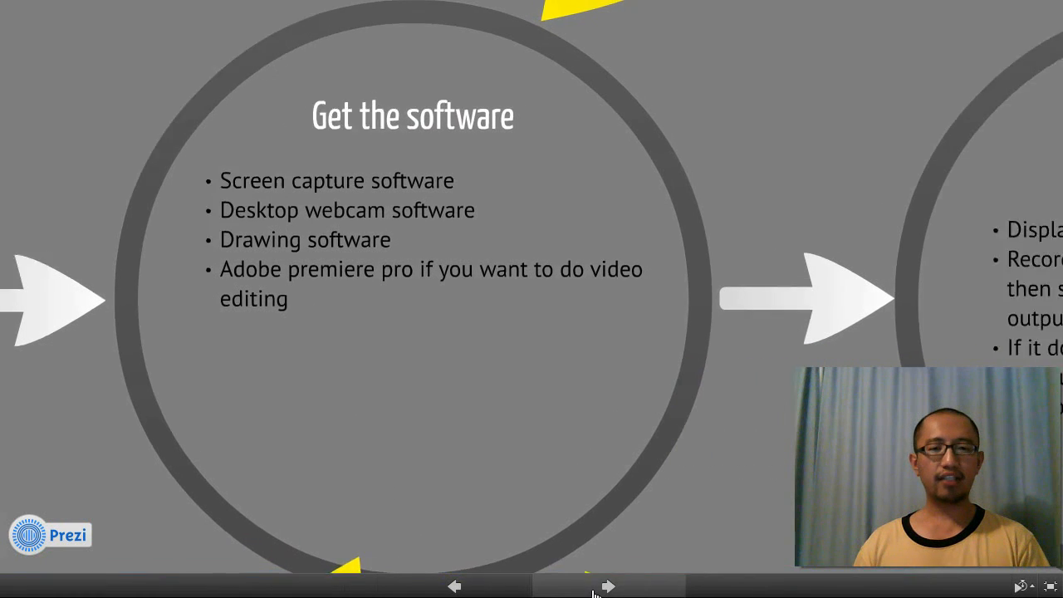
click(608, 585)
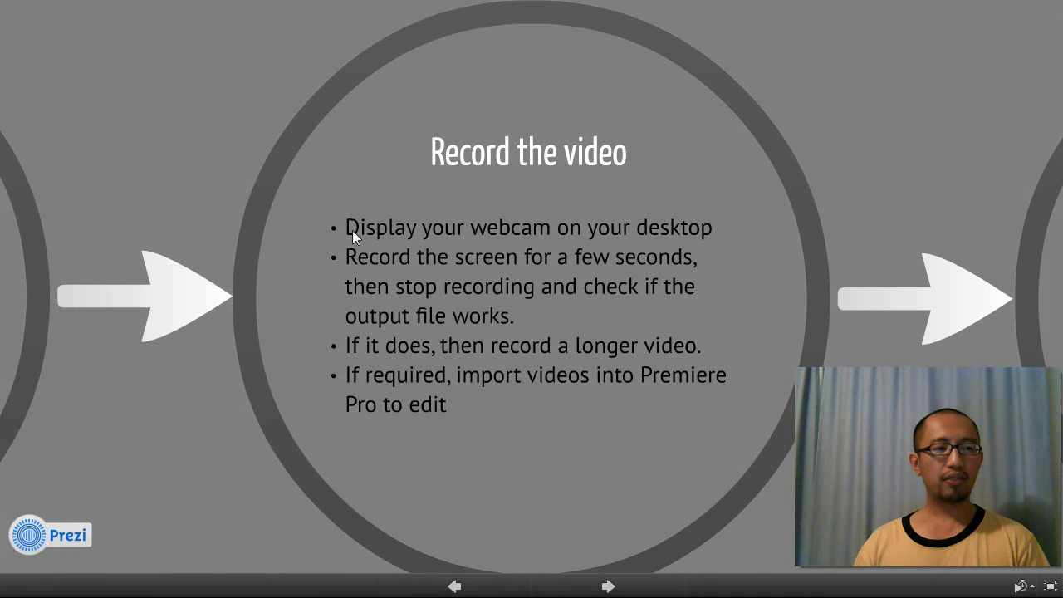
mouse_move(716, 229)
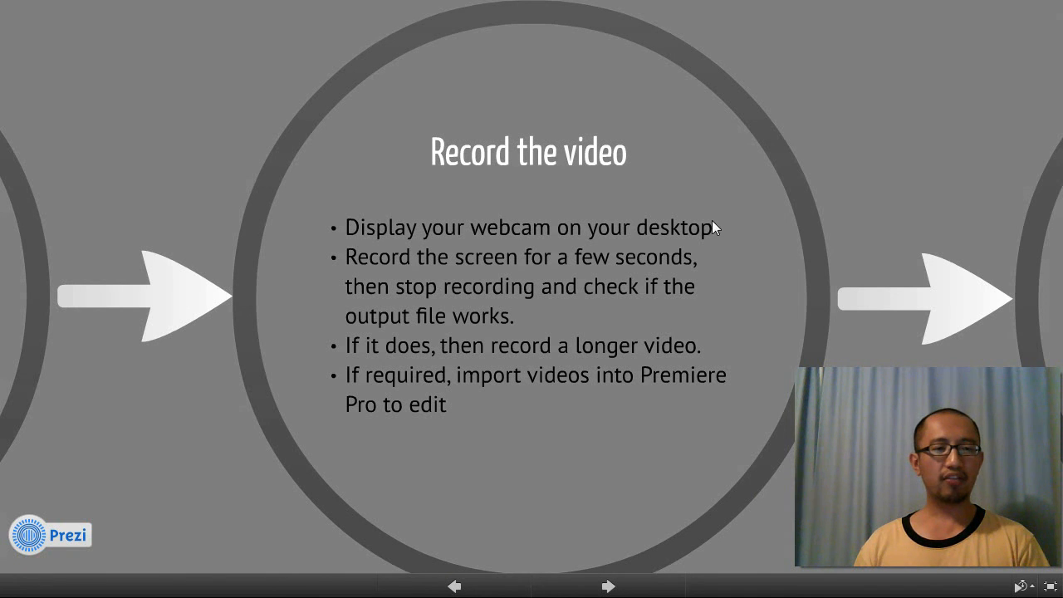
mouse_move(883, 412)
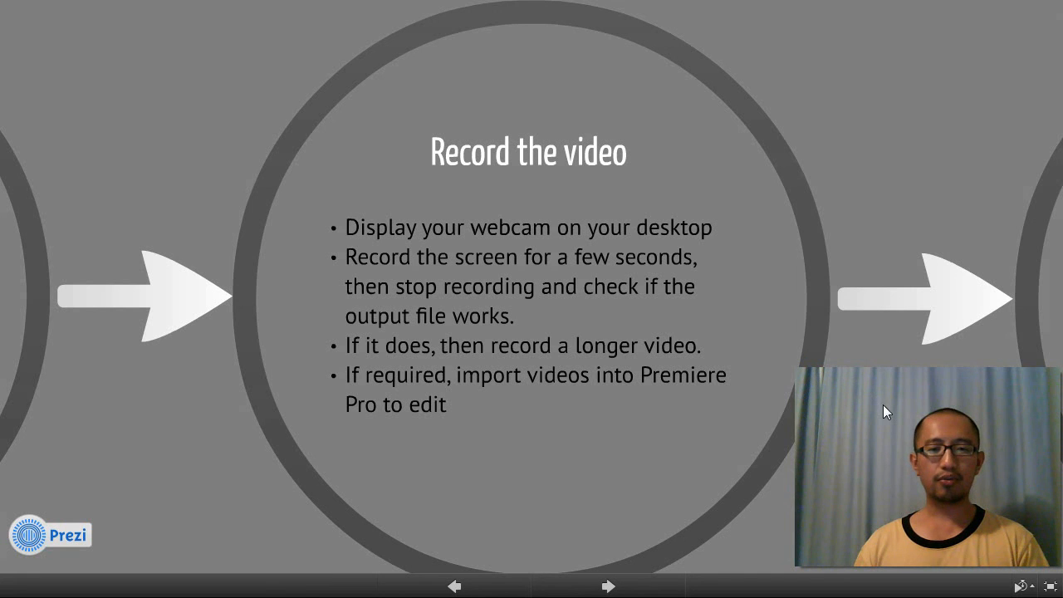
mouse_move(894, 422)
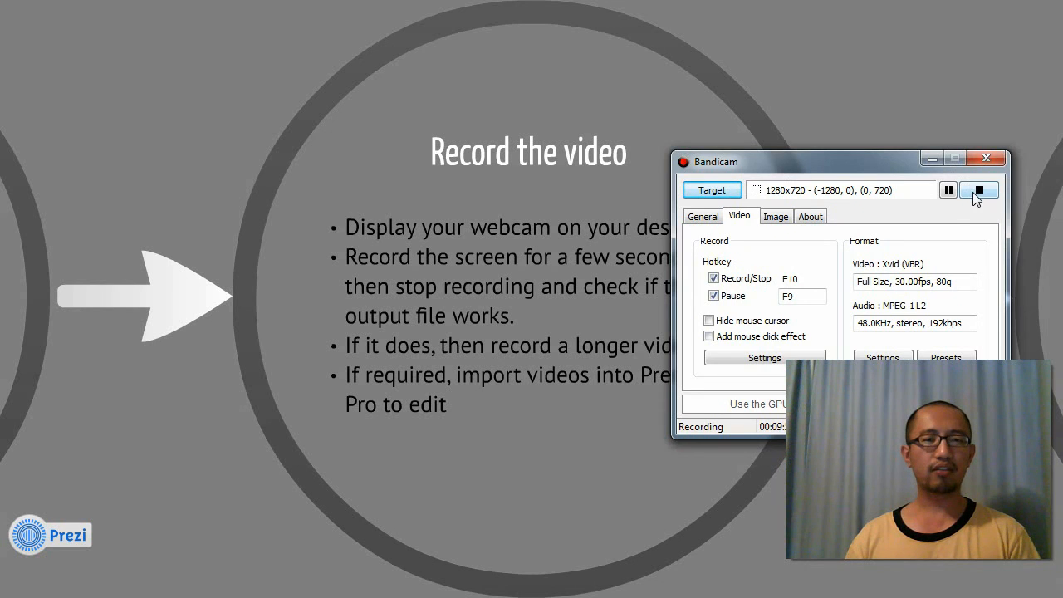
Move the Bandicam recorder window toward the top of the screen, clear of the Record the video slide.
click(947, 190)
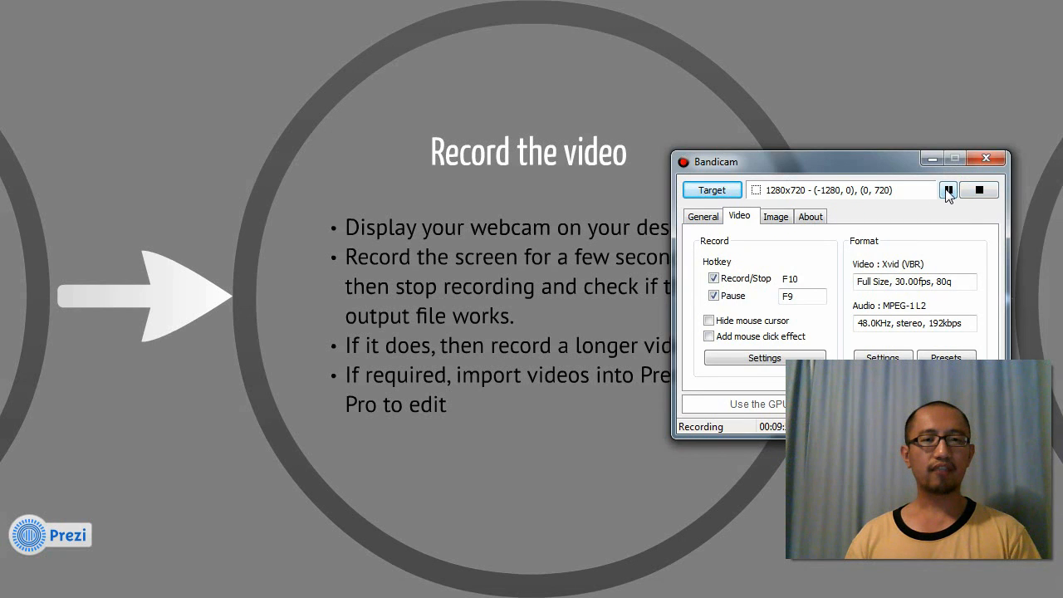
click(947, 189)
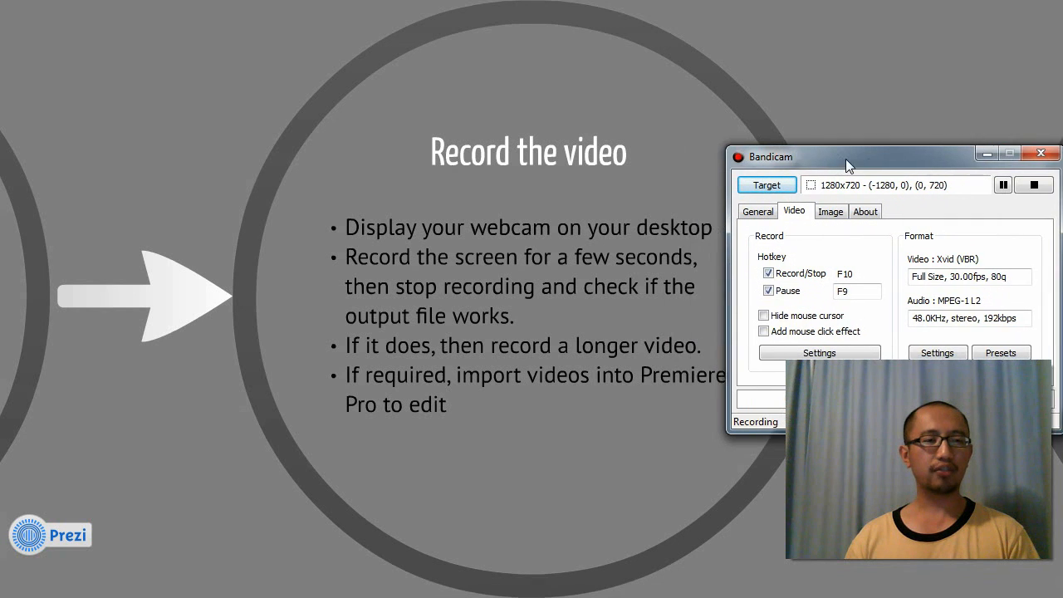
drag(847, 156, 789, 113)
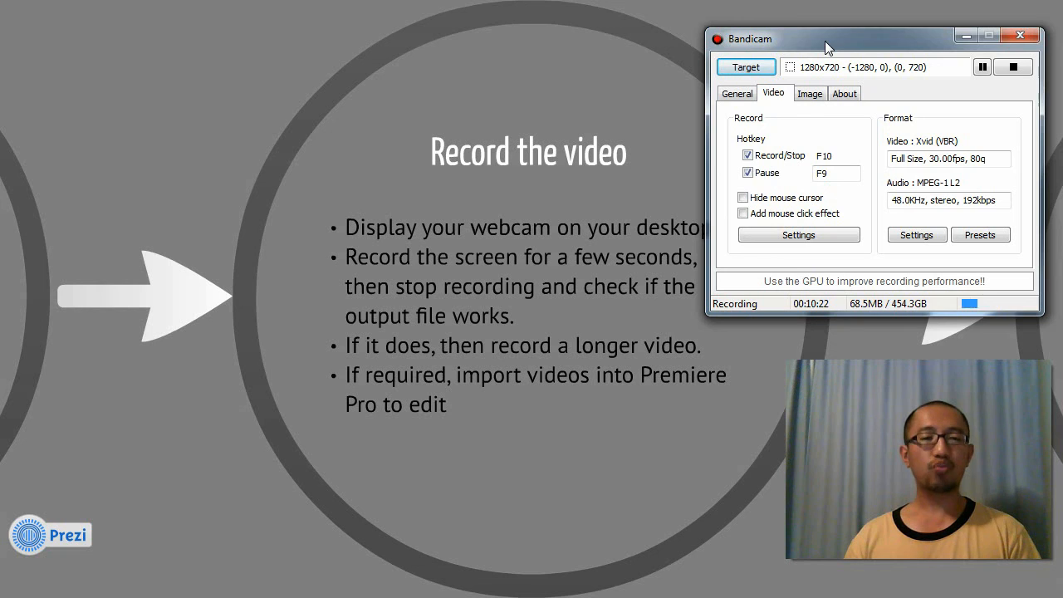
mouse_move(754, 390)
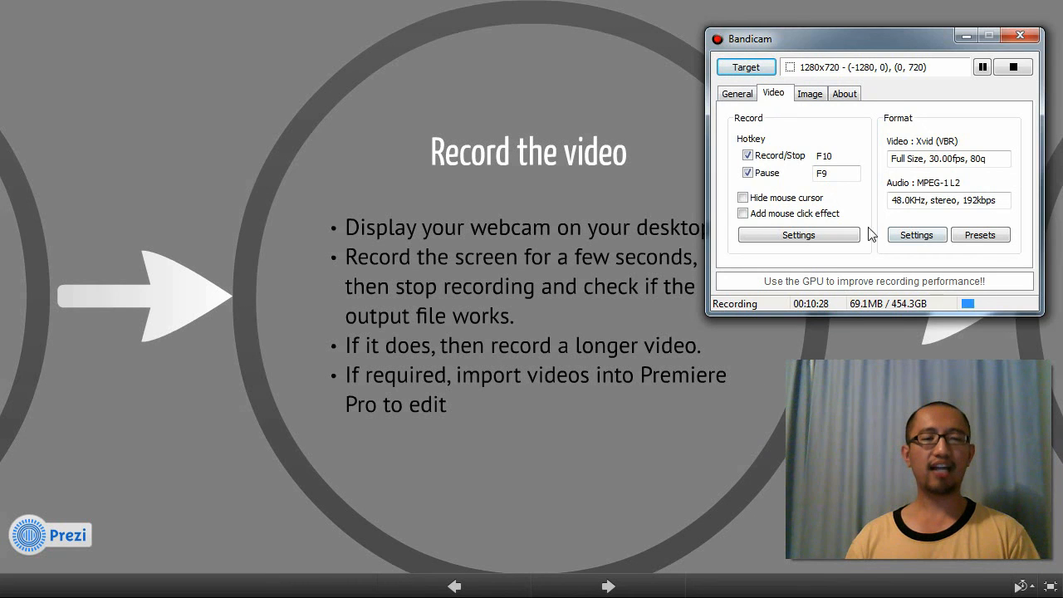
mouse_move(872, 396)
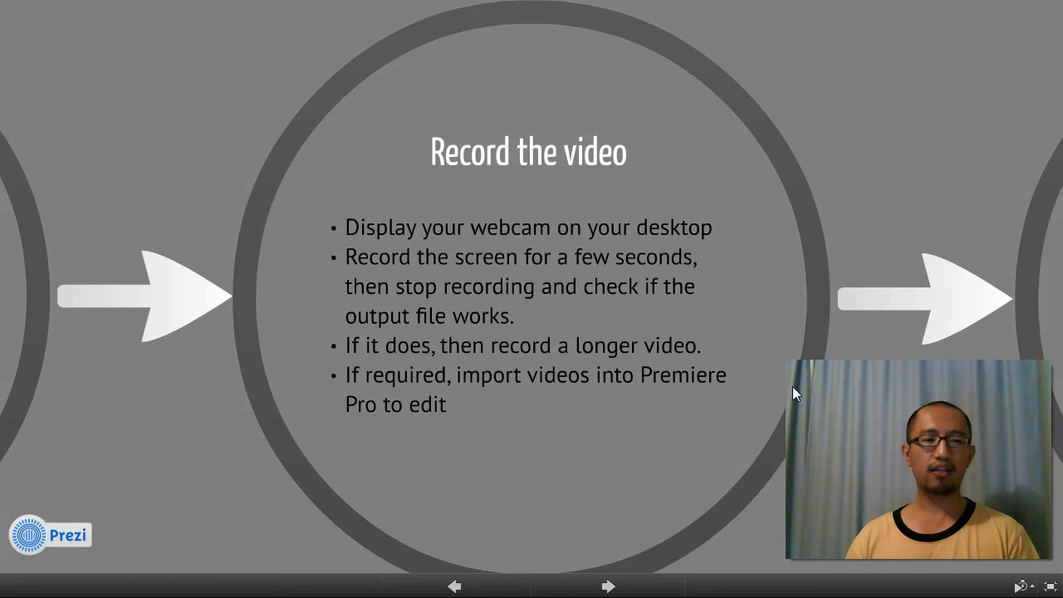
Advance to the Upload video onto Youtube step about creating an account and uploading.
click(608, 584)
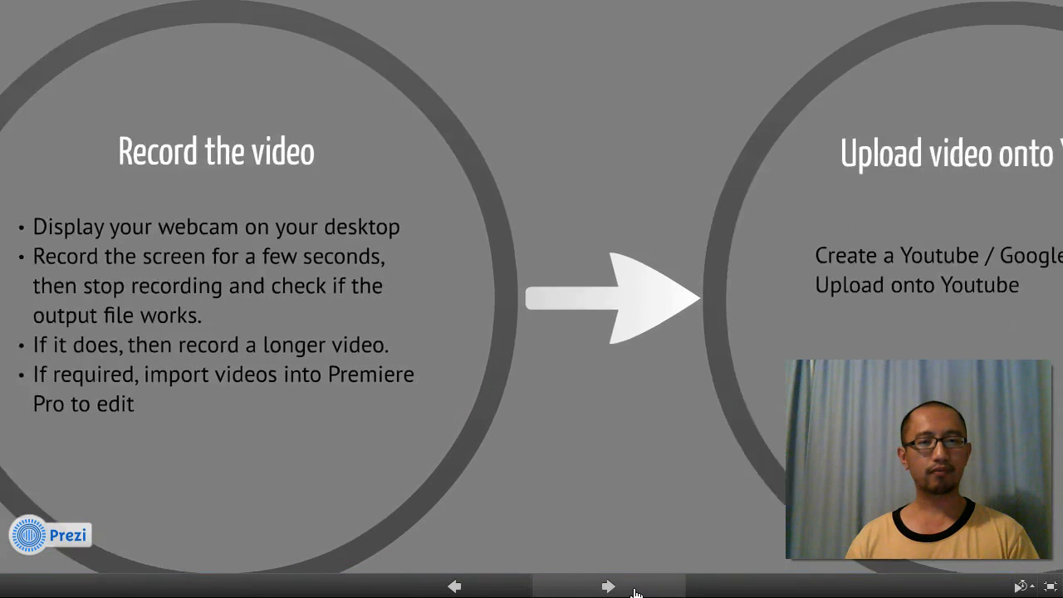
click(608, 586)
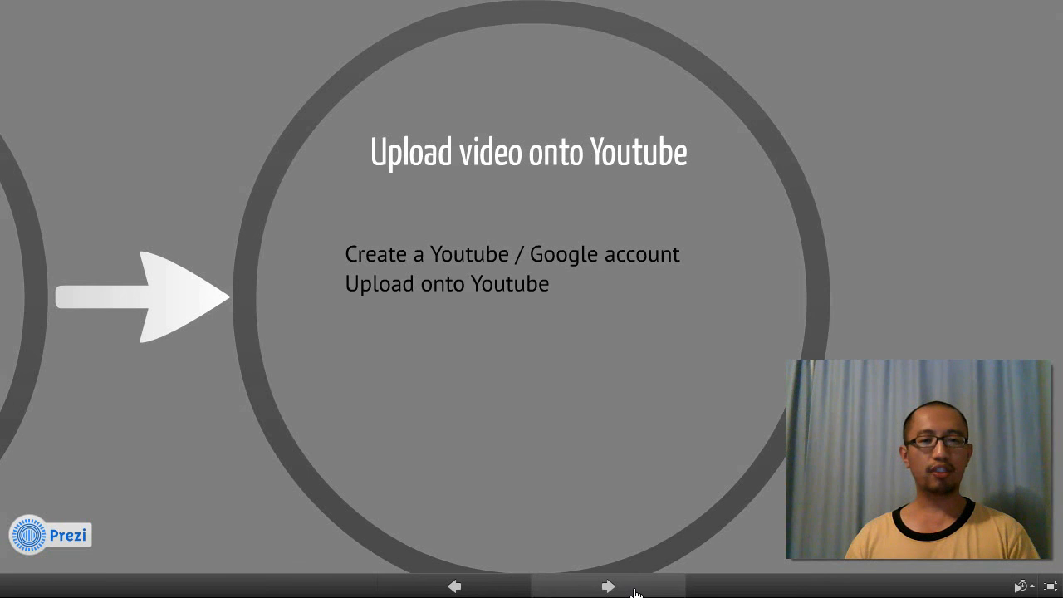
mouse_move(696, 269)
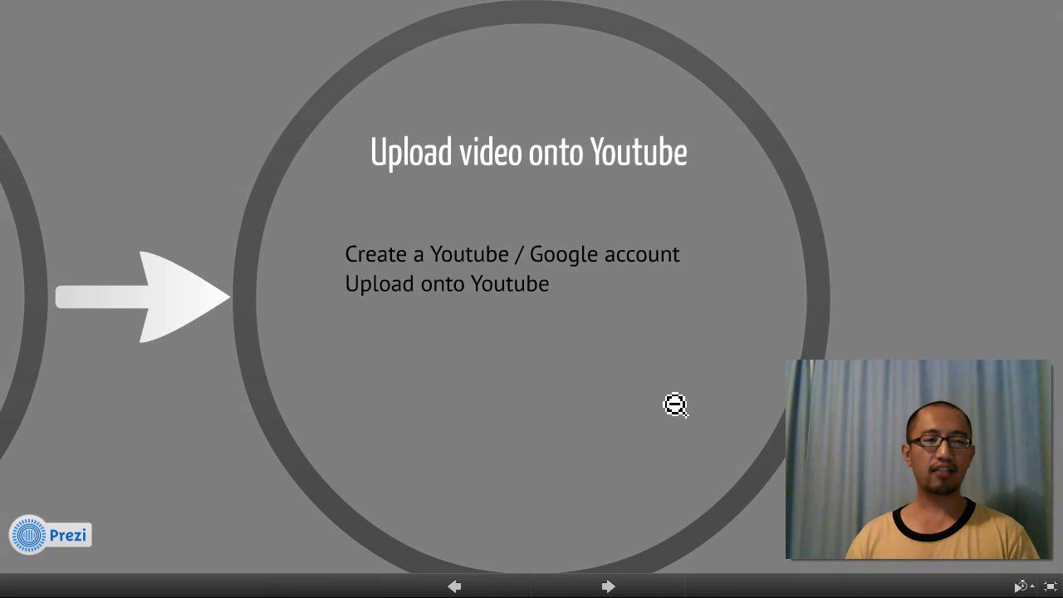
mouse_move(392, 335)
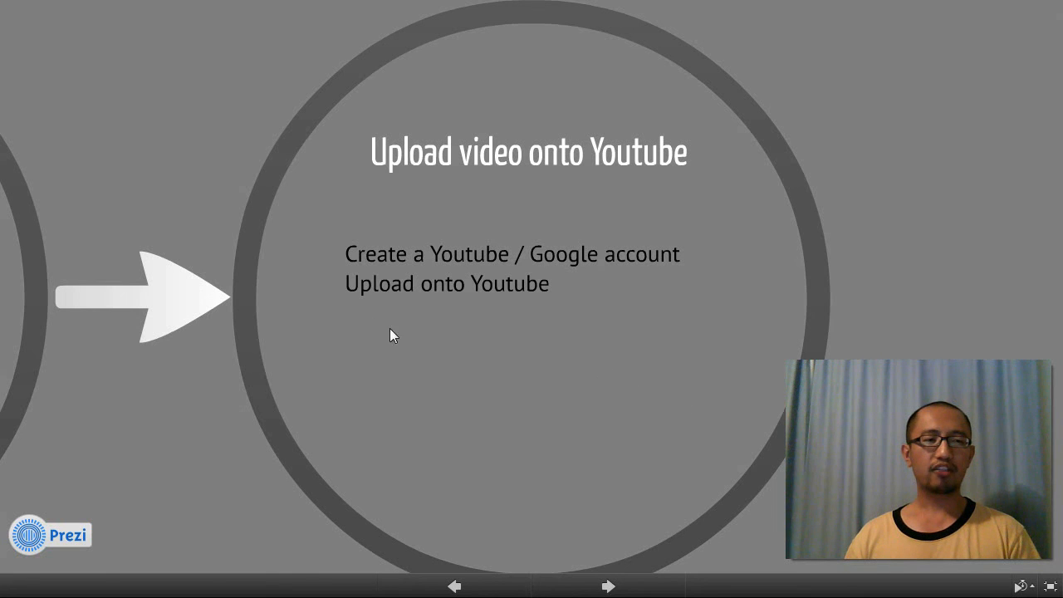